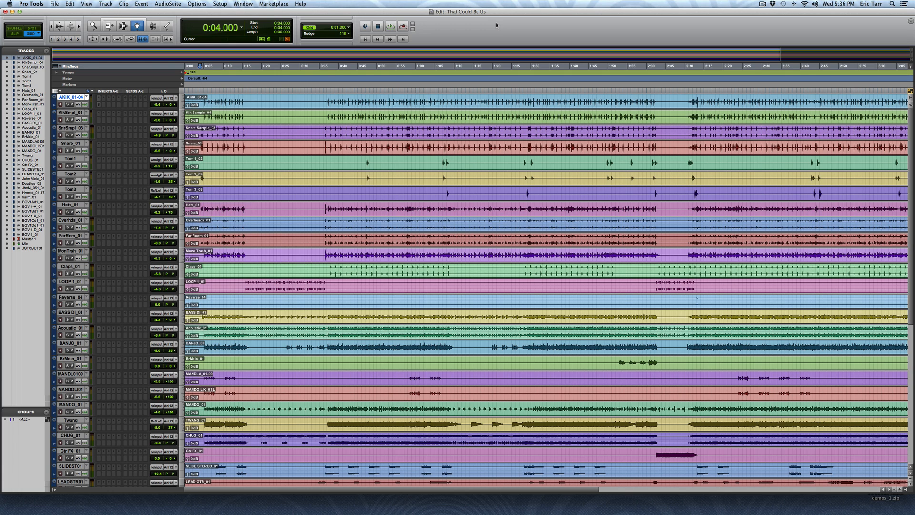
Step: Select the opening 15 seconds across all tracks and make the kick's Ozone EQ insert active
left_click(387, 27)
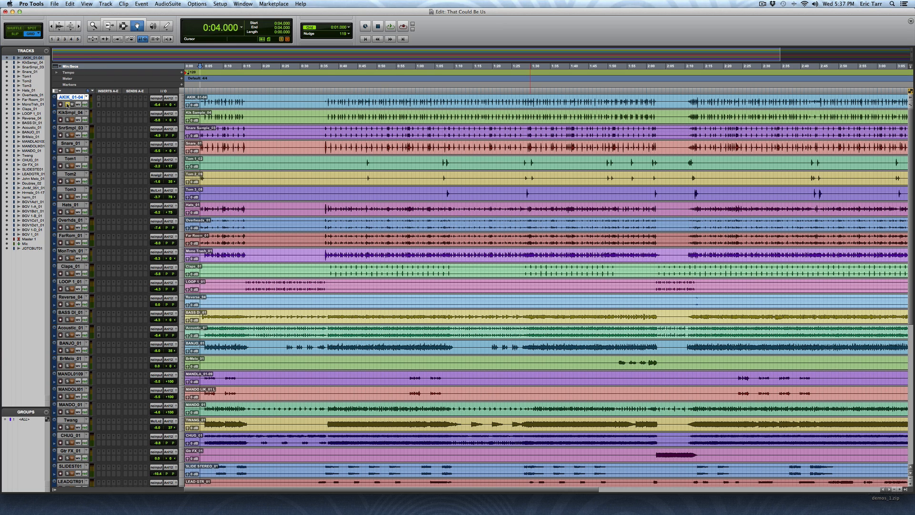
left_click(389, 24)
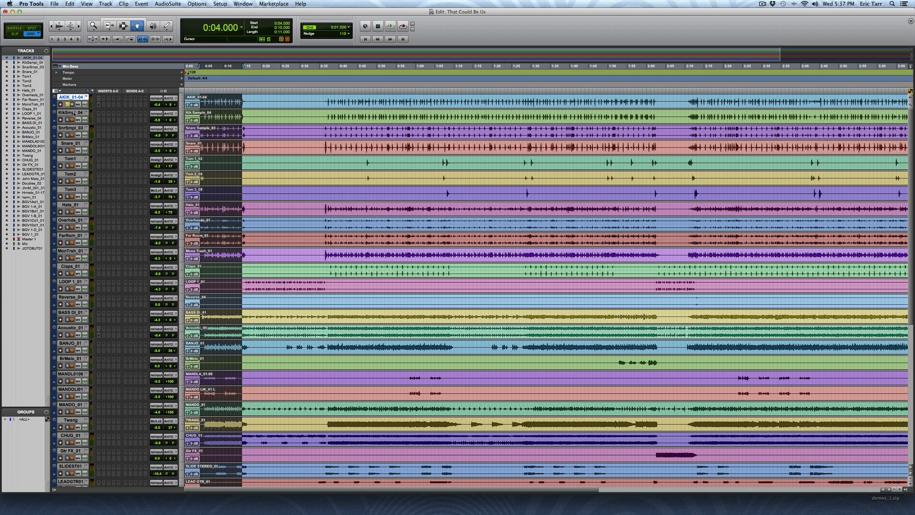
mouse_move(90, 107)
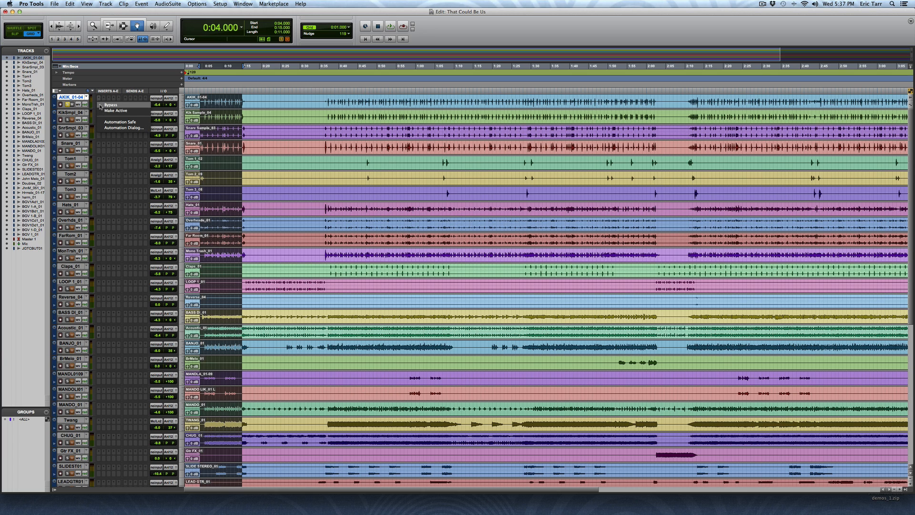
left_click(110, 113)
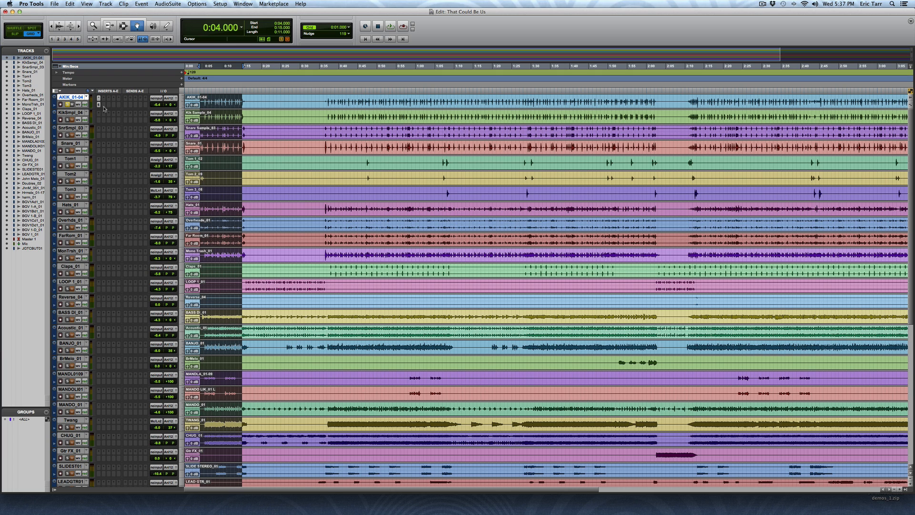
Step: Open the kick's Ozone Equalizer with a Band 1 low-shelf boost at 100 Hz, then move to Band 2
left_click(97, 105)
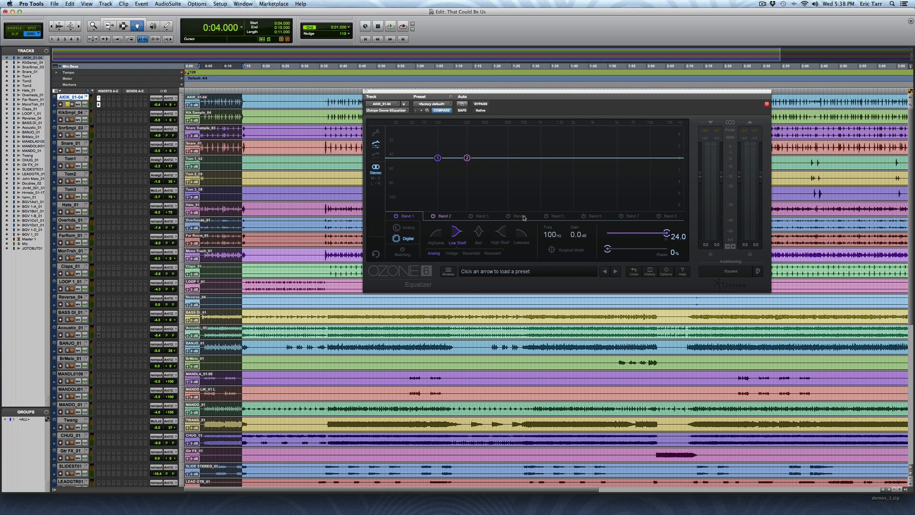
mouse_move(510, 179)
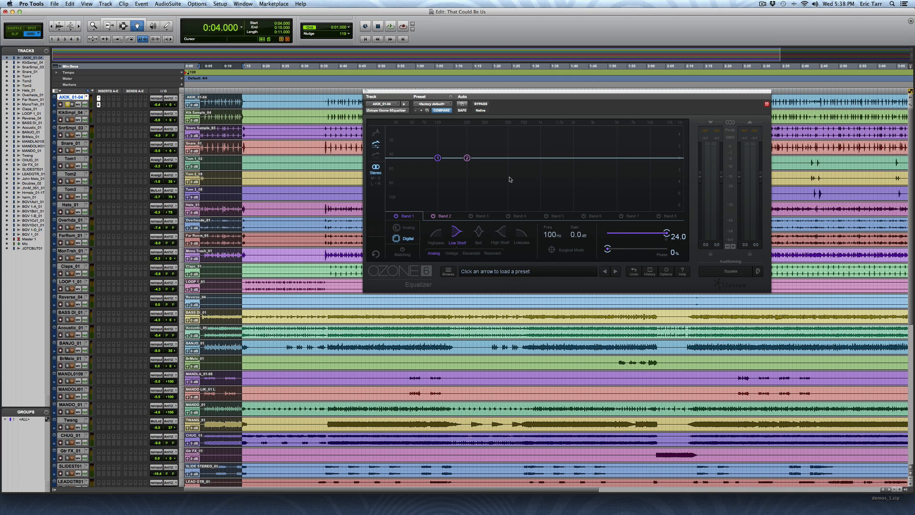
mouse_move(427, 168)
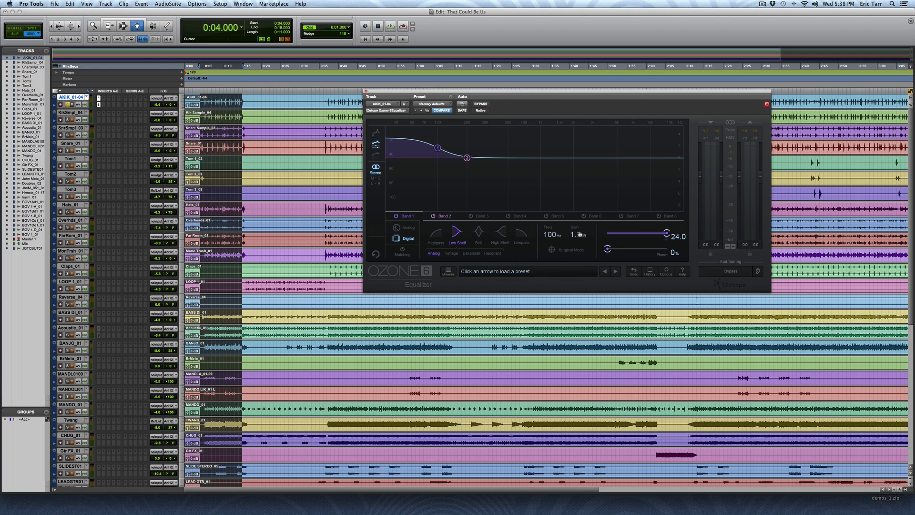
mouse_move(579, 234)
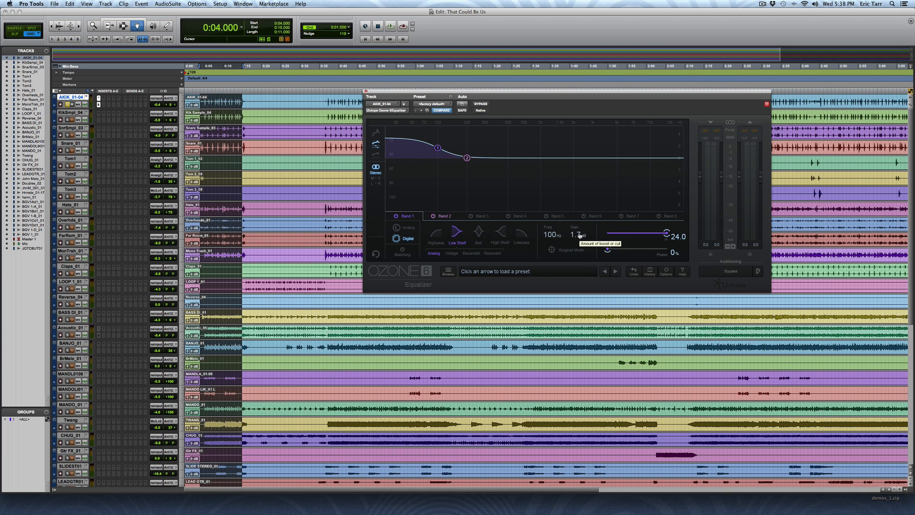
left_click(444, 215)
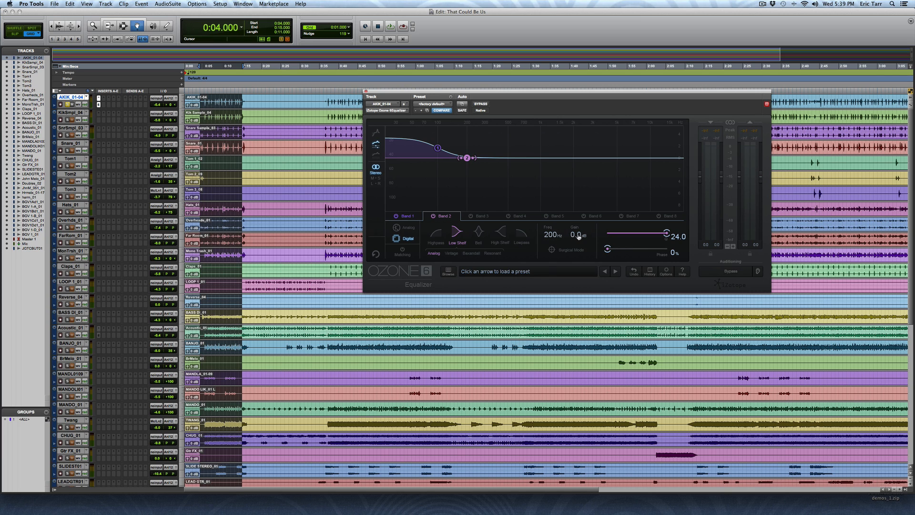
Step: Pull Band 2's 200 Hz low shelf down to roughly -1.7 dB
left_click_drag(577, 236, 578, 239)
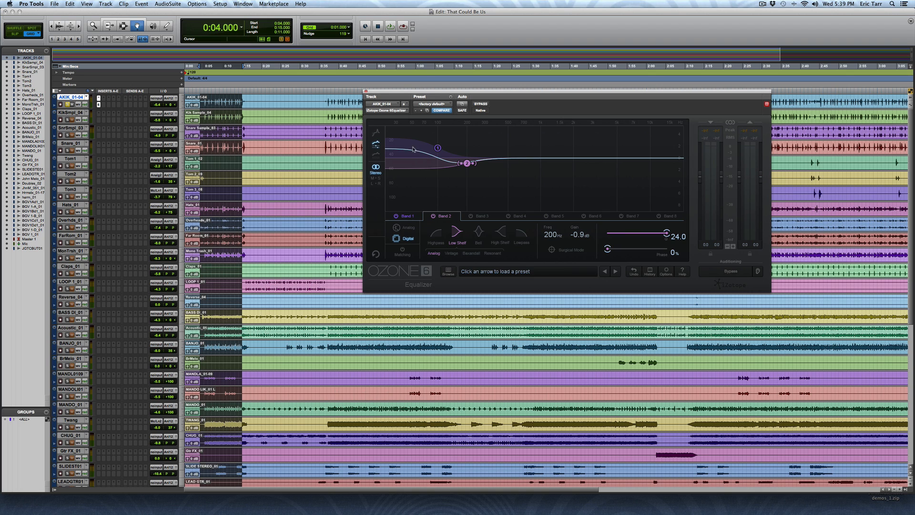
mouse_move(427, 156)
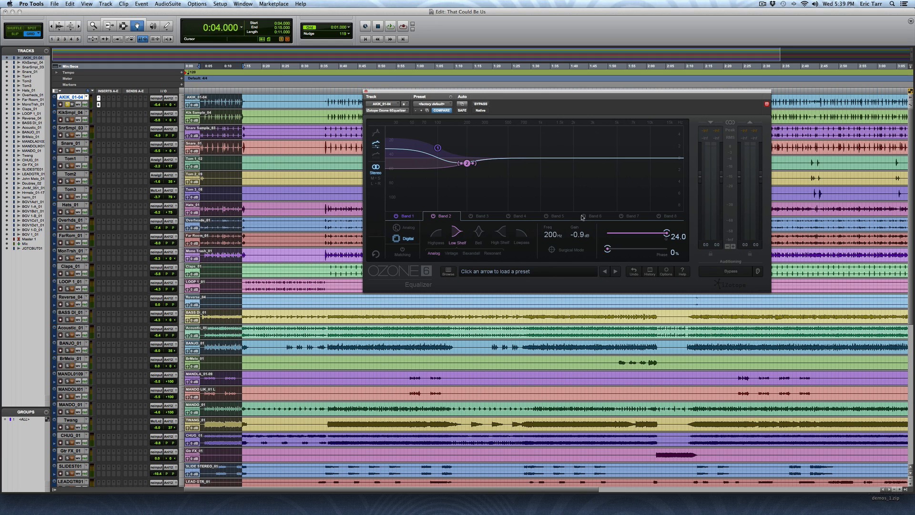
left_click_drag(468, 163, 467, 170)
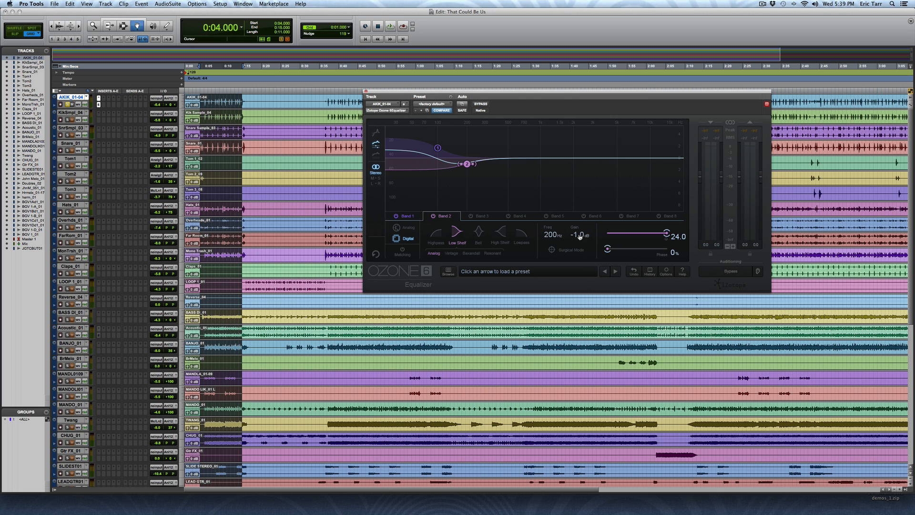
mouse_move(579, 237)
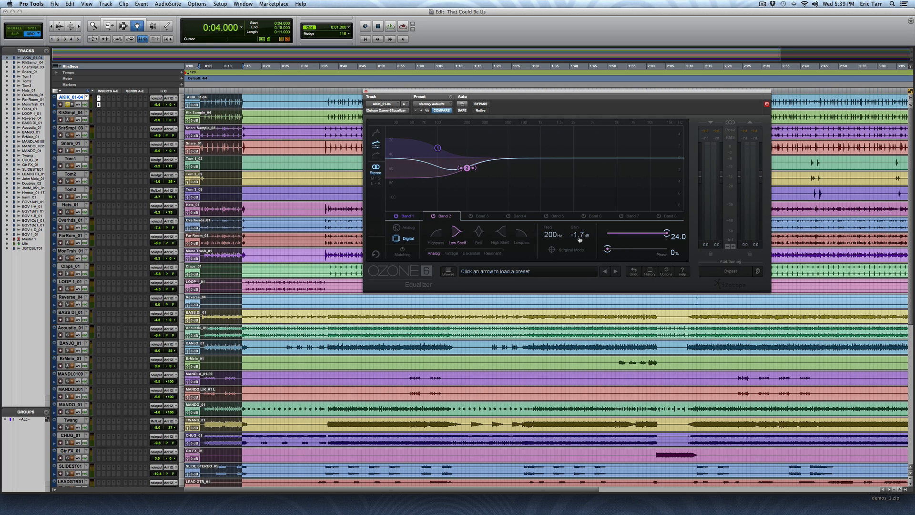
Step: Ease Band 1's boost and sweep it higher; move Band 2's cut to 269 Hz at -0.7 dB
left_click(405, 216)
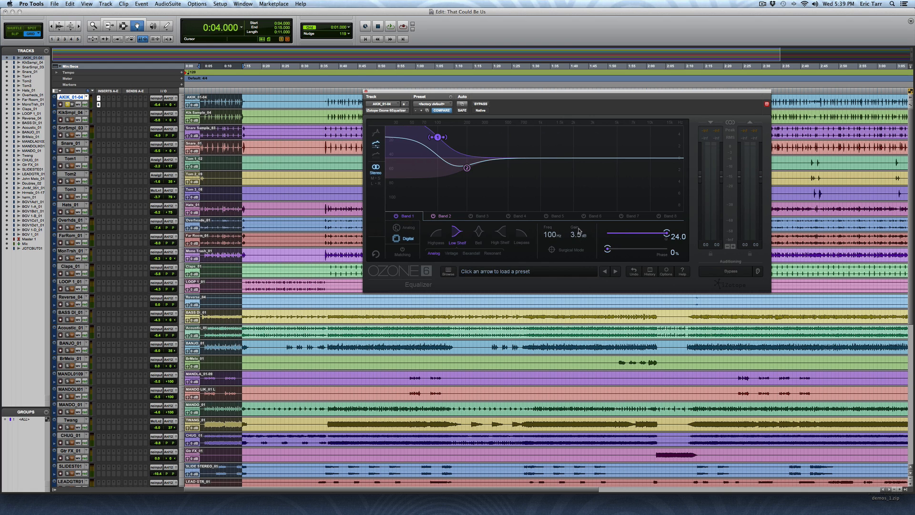
mouse_move(580, 234)
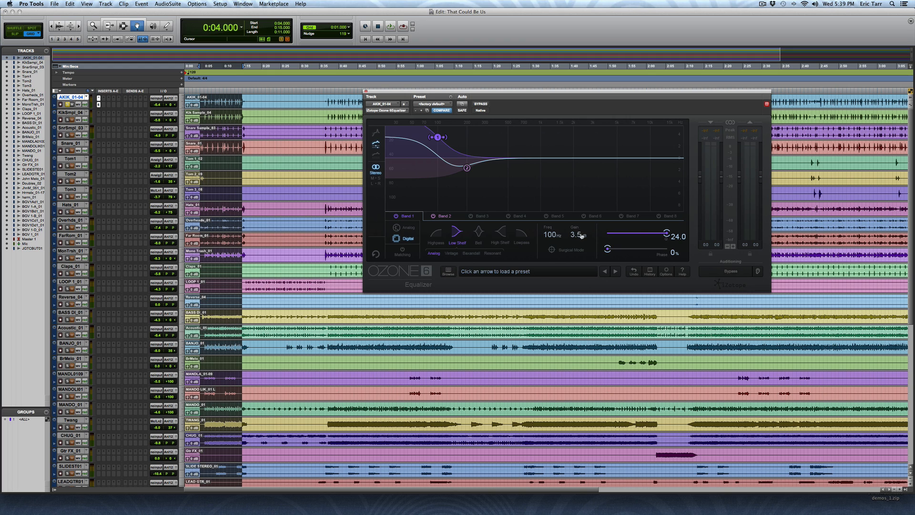
left_click_drag(578, 235, 578, 240)
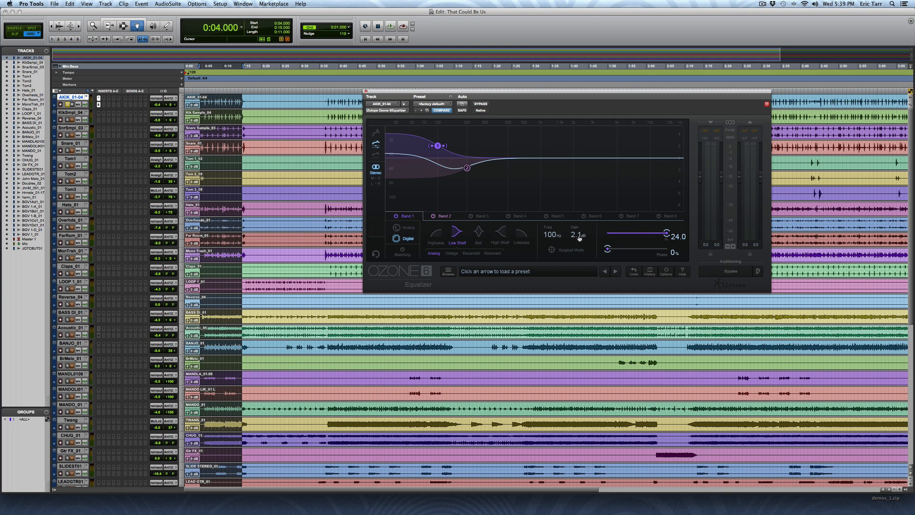
mouse_move(572, 237)
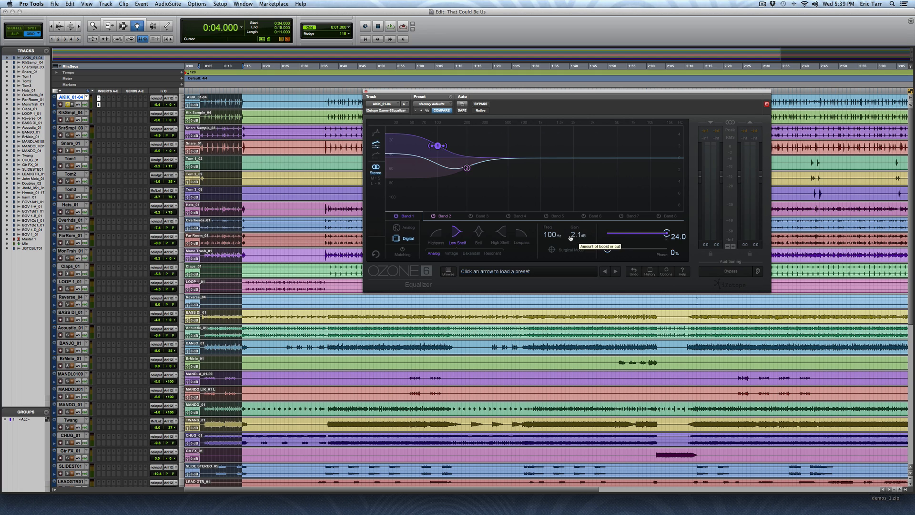
mouse_move(549, 235)
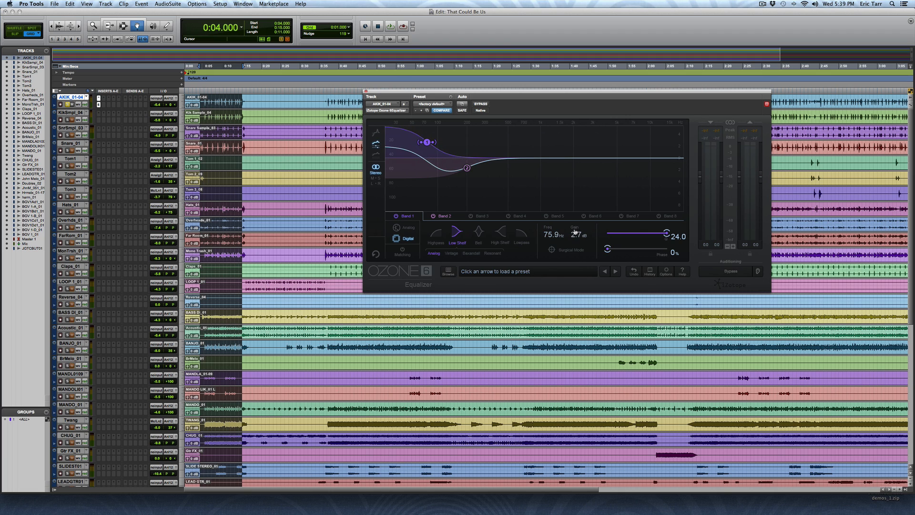
left_click_drag(427, 142, 449, 144)
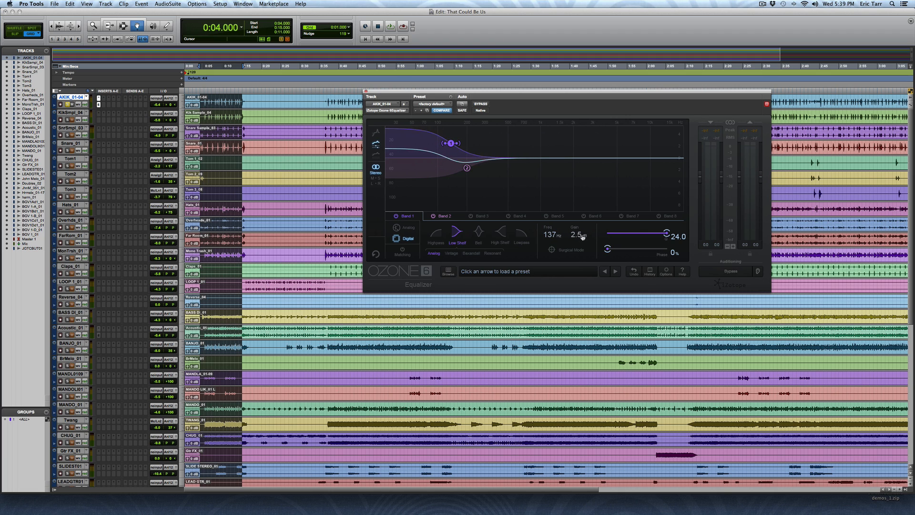
left_click_drag(450, 143, 450, 147)
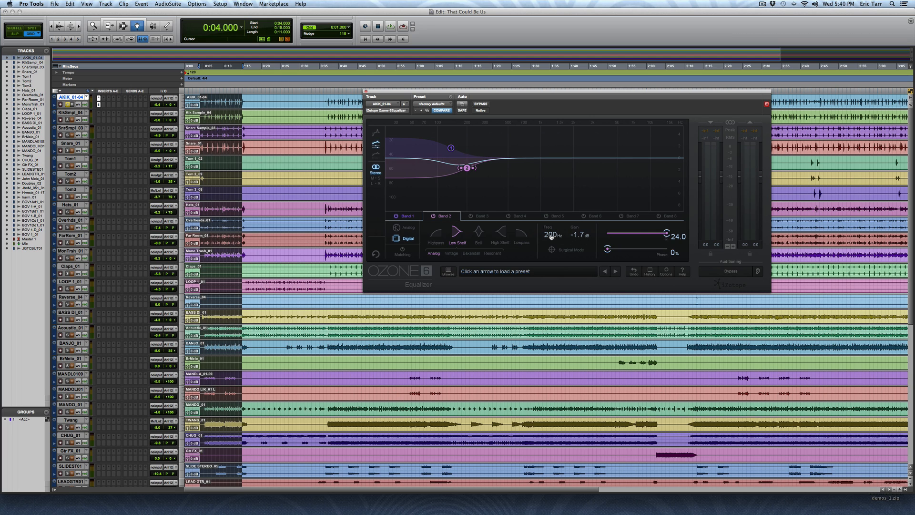
left_click_drag(467, 168, 478, 173)
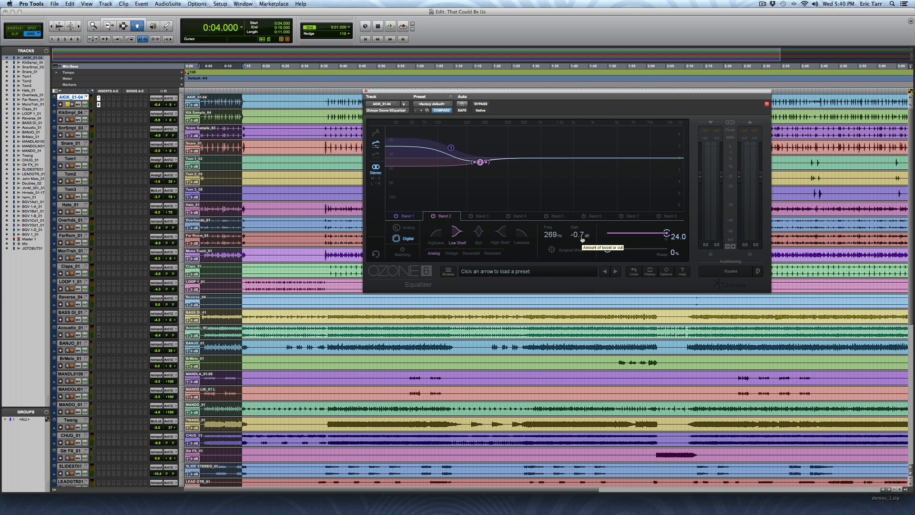
mouse_move(557, 223)
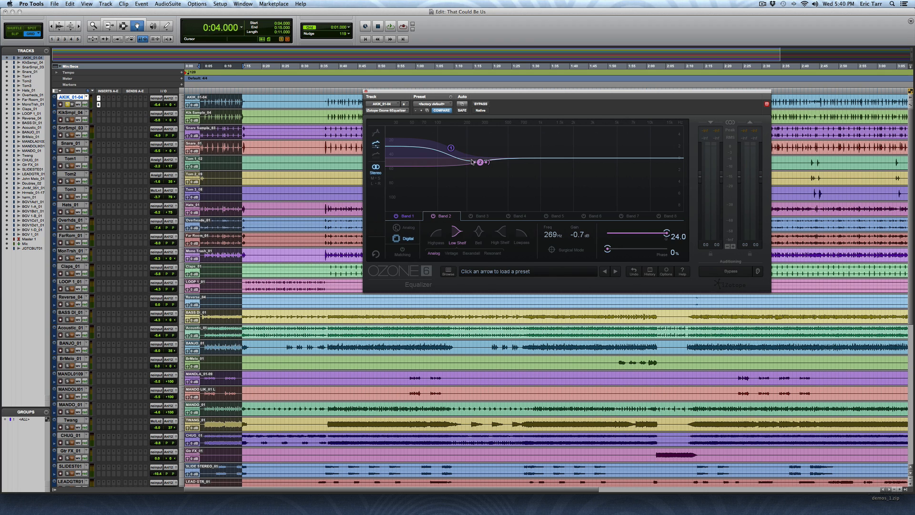
mouse_move(476, 168)
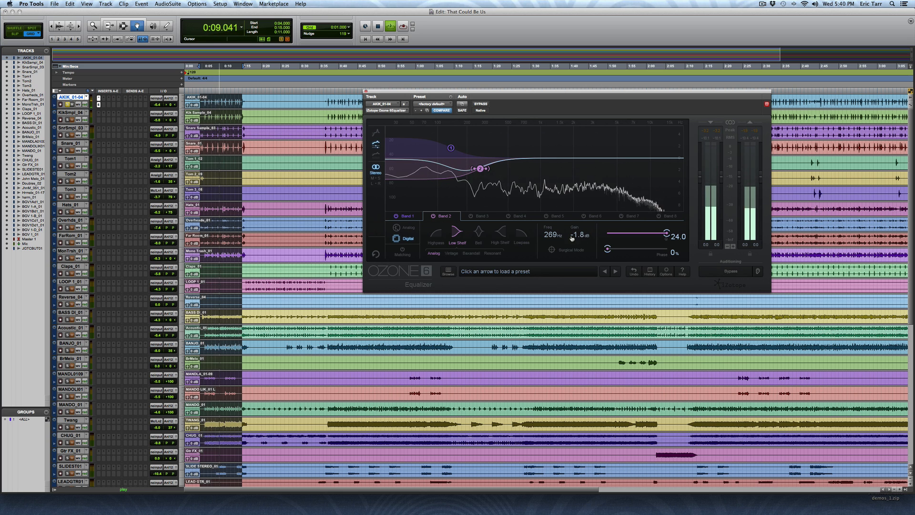
Step: While auditioning, settle Band 1 at 102 Hz / +3.8 dB and Band 2 at -1.8 dB, then stop playback
left_click(407, 215)
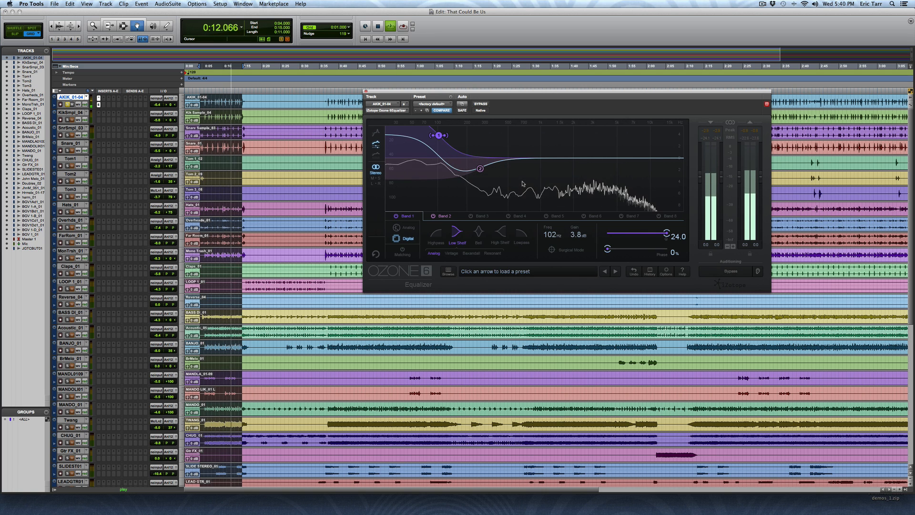
left_click(480, 105)
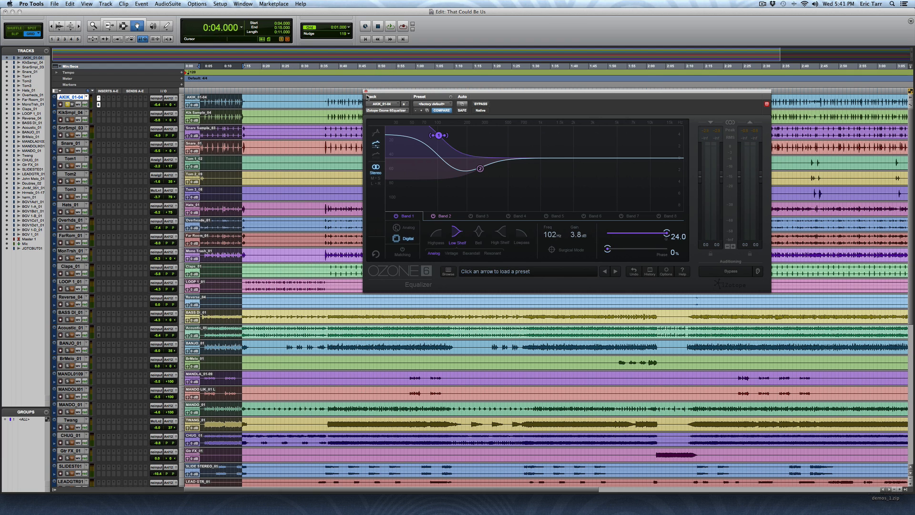
Step: Open the Ozone 6 Equalizer insert on the Acoustic_01 track
left_click(762, 103)
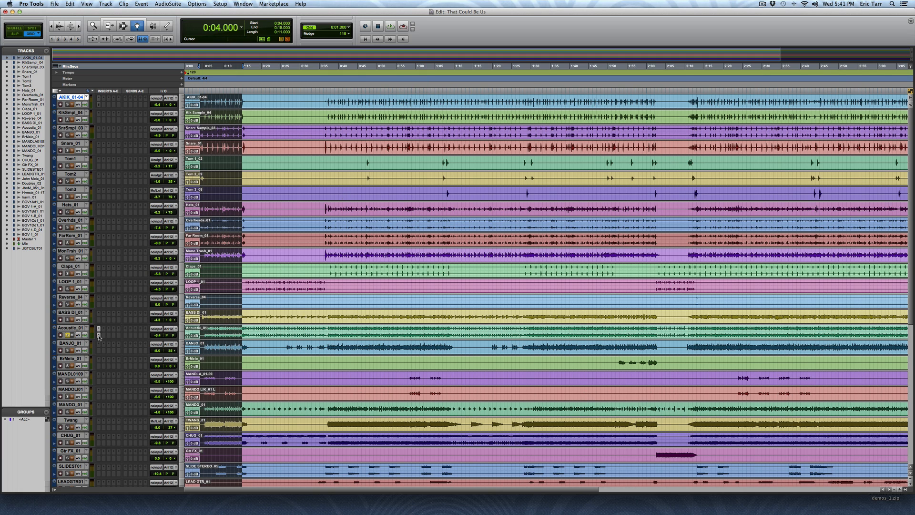
left_click(99, 336)
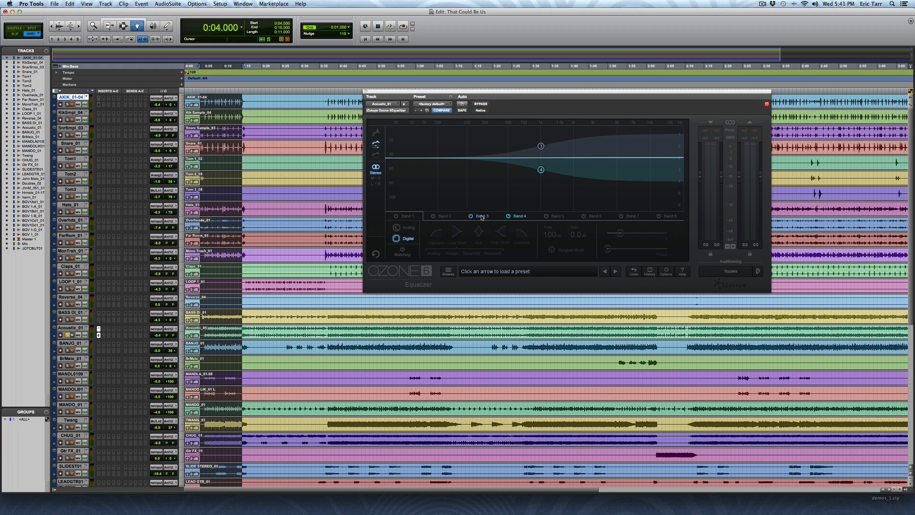
Step: Sweep Band 4's cutting shelf up through 1.5–5.8 kHz, leaving it near 3.3 kHz above the 1 kHz lift
left_click(482, 216)
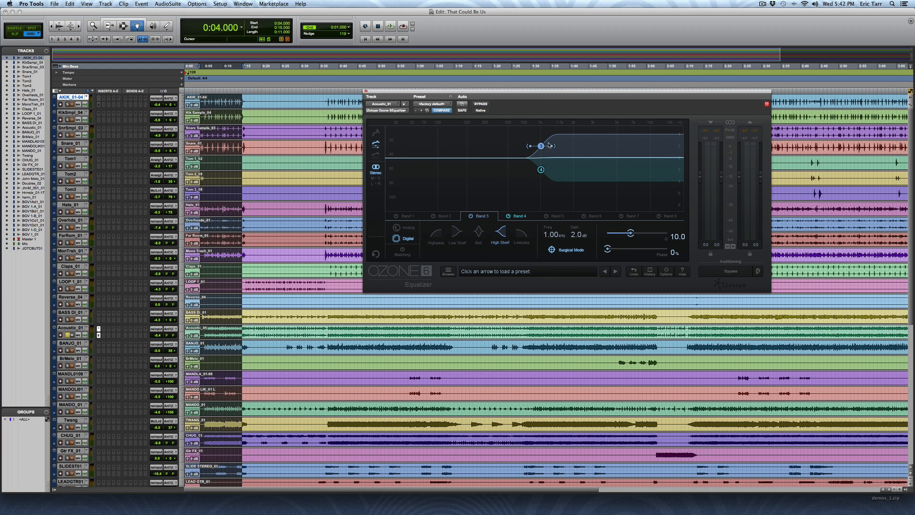
mouse_move(622, 162)
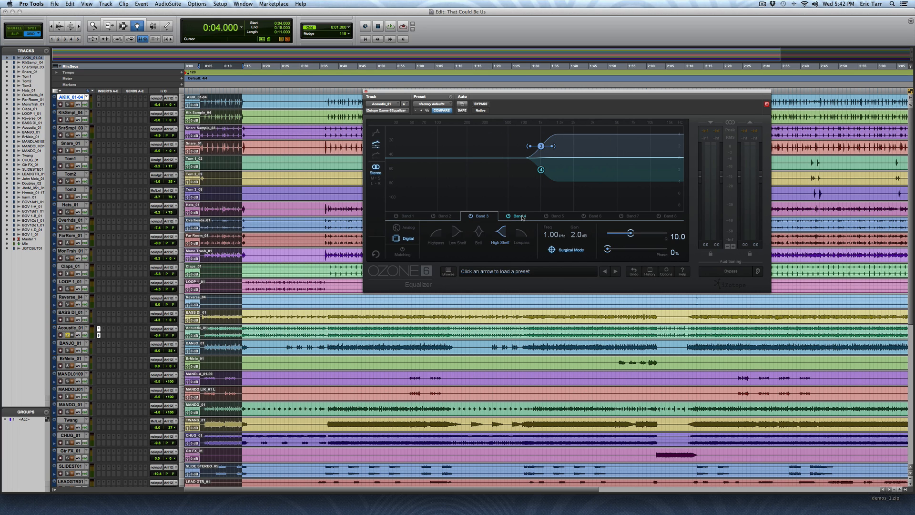
left_click(519, 215)
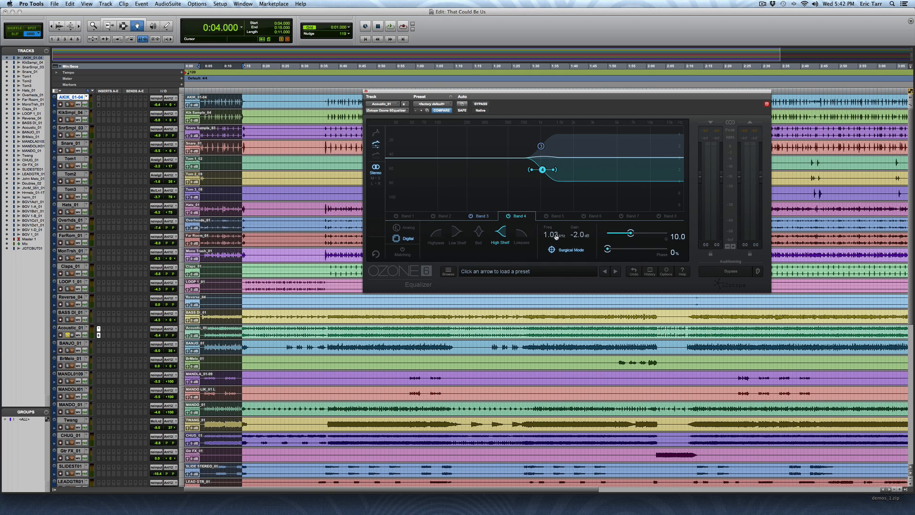
left_click_drag(543, 170, 560, 169)
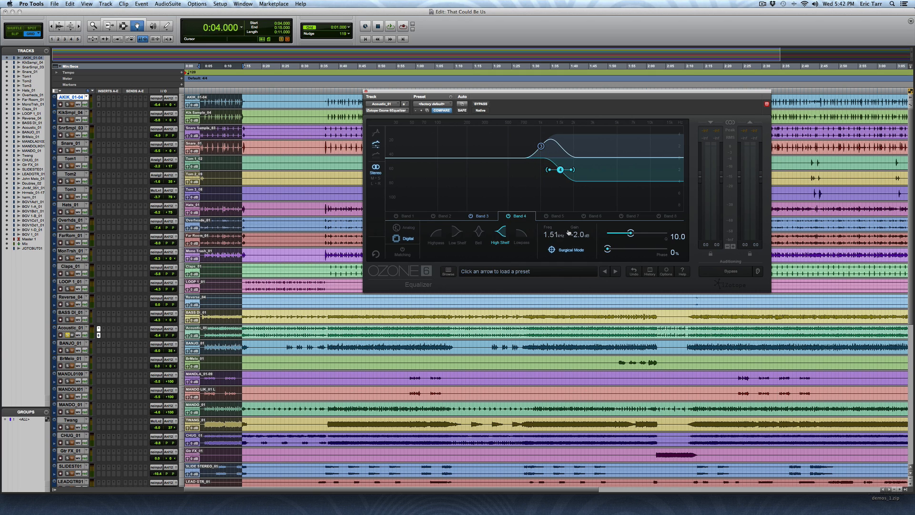
left_click_drag(560, 169, 589, 170)
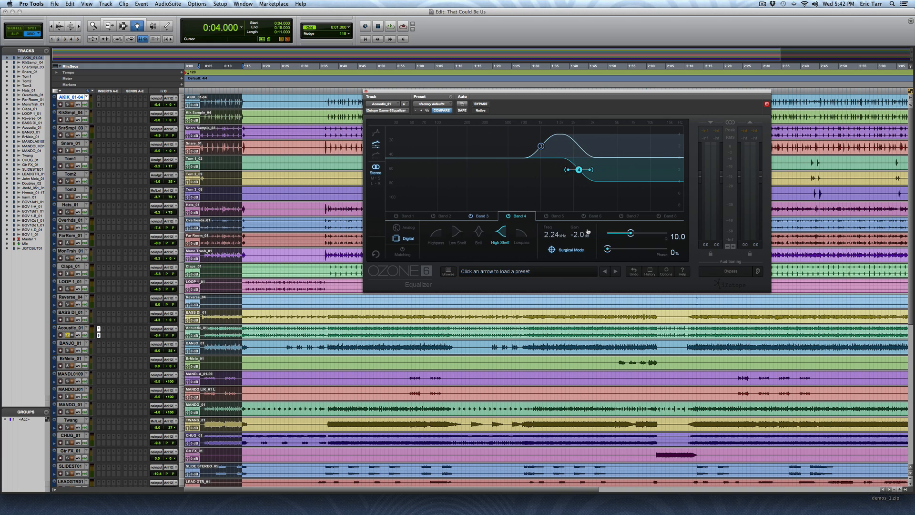
left_click_drag(578, 169, 600, 170)
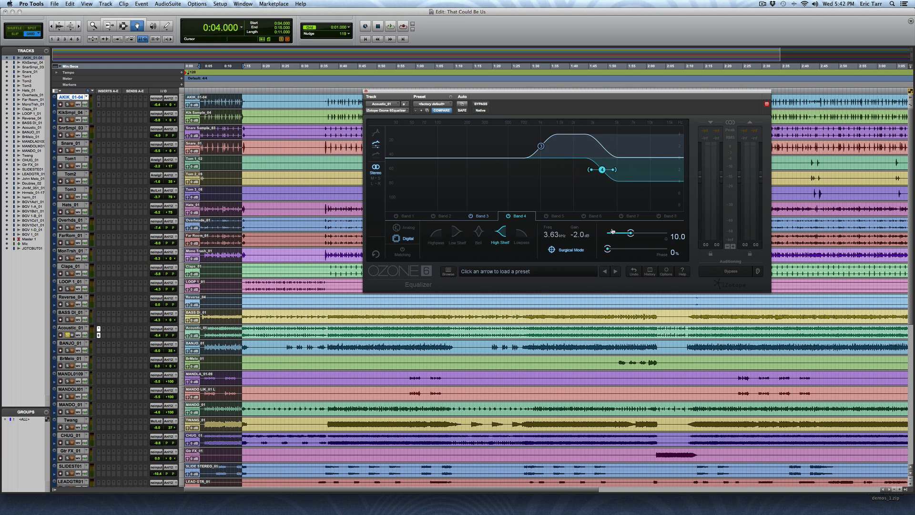
left_click_drag(599, 169, 622, 169)
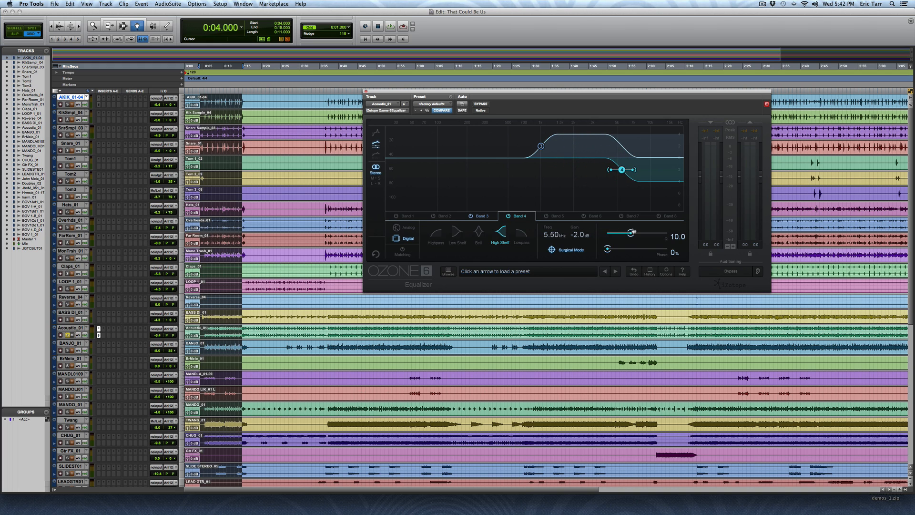
left_click_drag(623, 170, 615, 170)
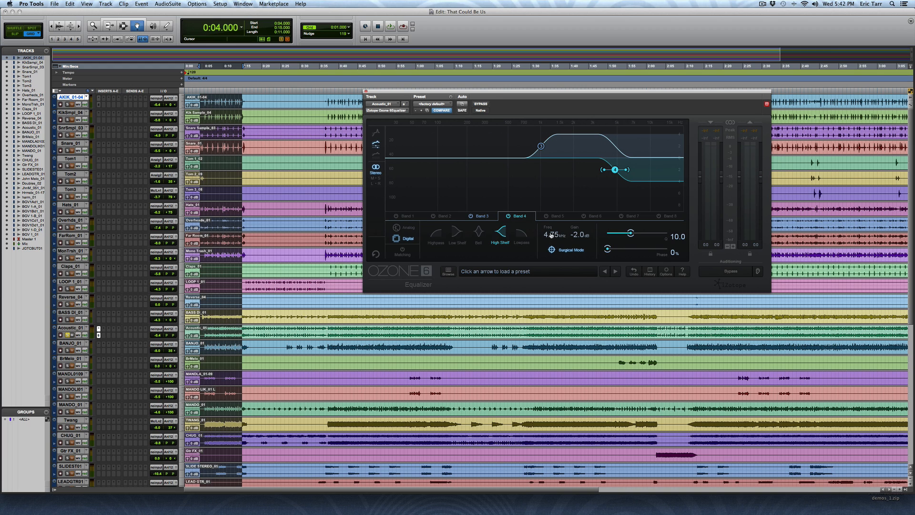
left_click_drag(613, 170, 625, 170)
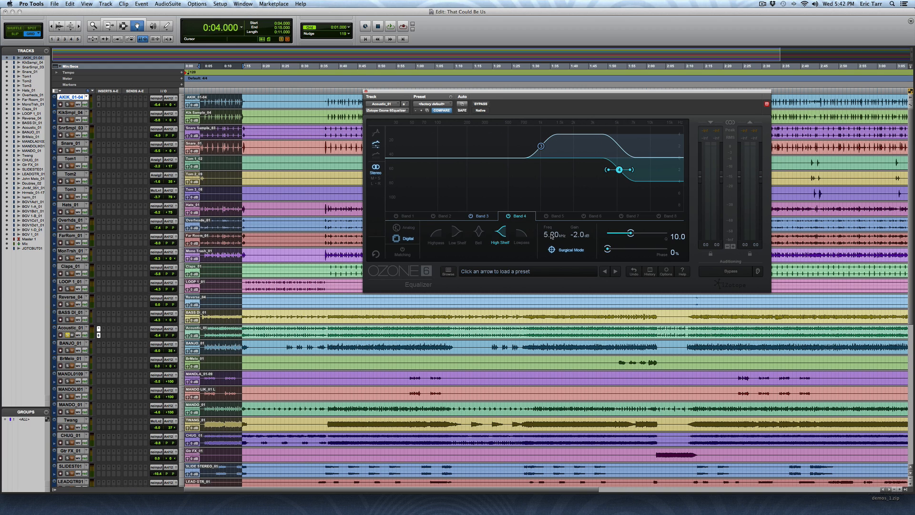
left_click_drag(618, 169, 577, 170)
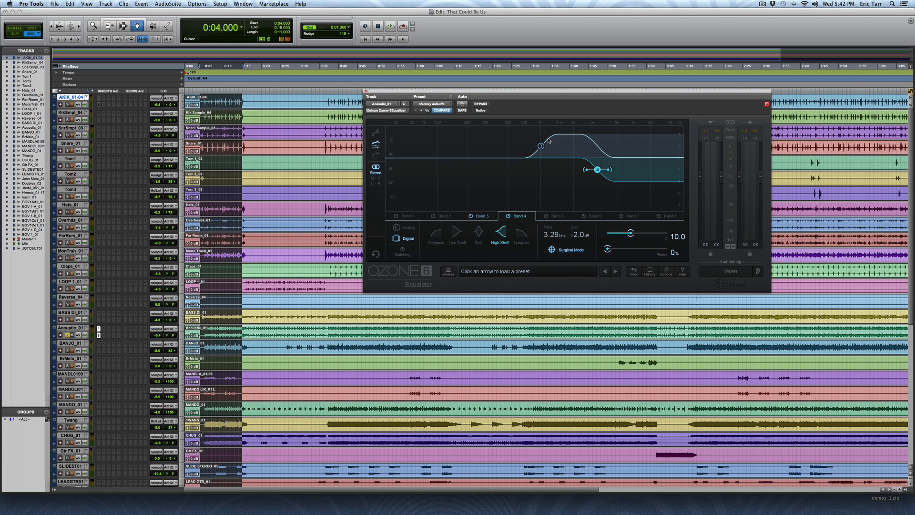
mouse_move(553, 123)
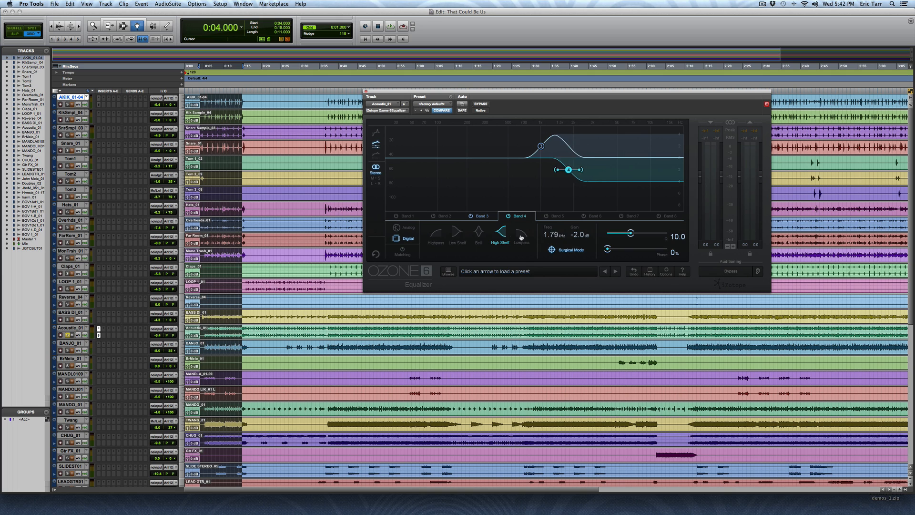
Step: During playback, sweep Band 4's -2 dB shelf between 1 and 5.7 kHz and settle it near 4.1 kHz
left_click_drag(581, 170, 542, 169)
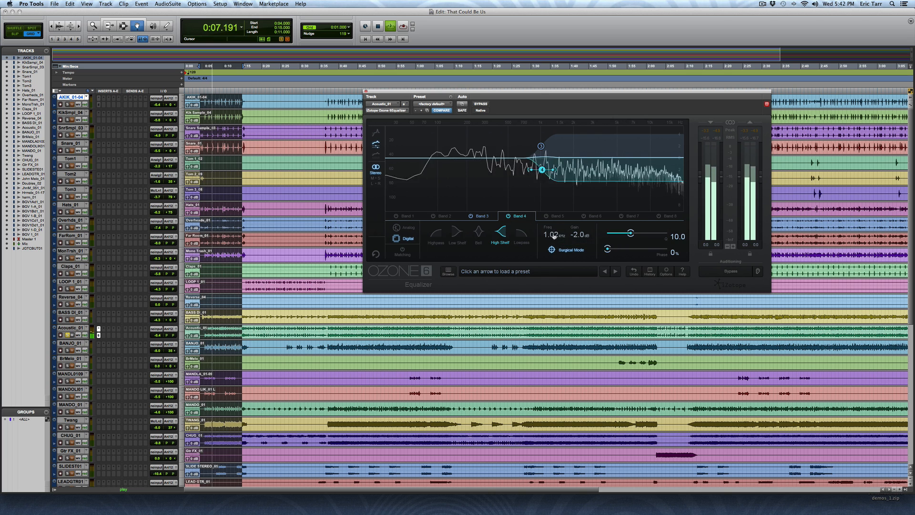
left_click_drag(542, 170, 598, 170)
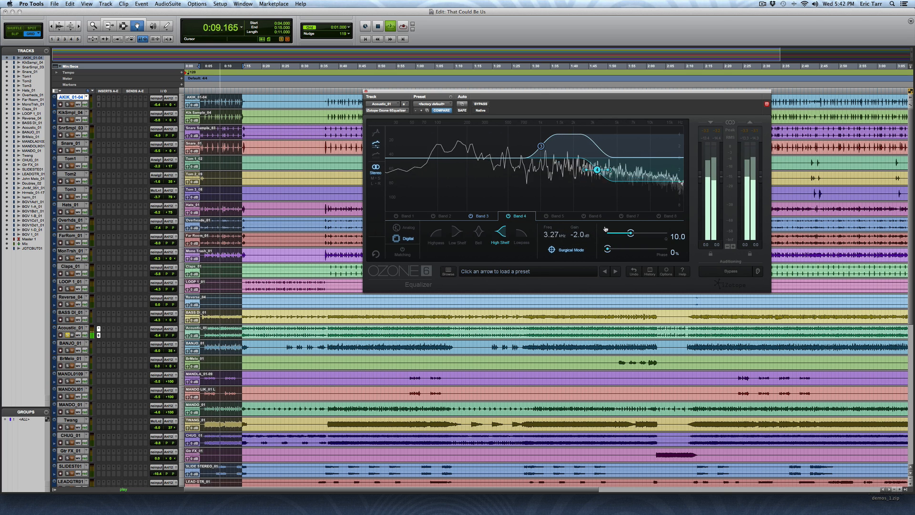
left_click_drag(596, 170, 617, 171)
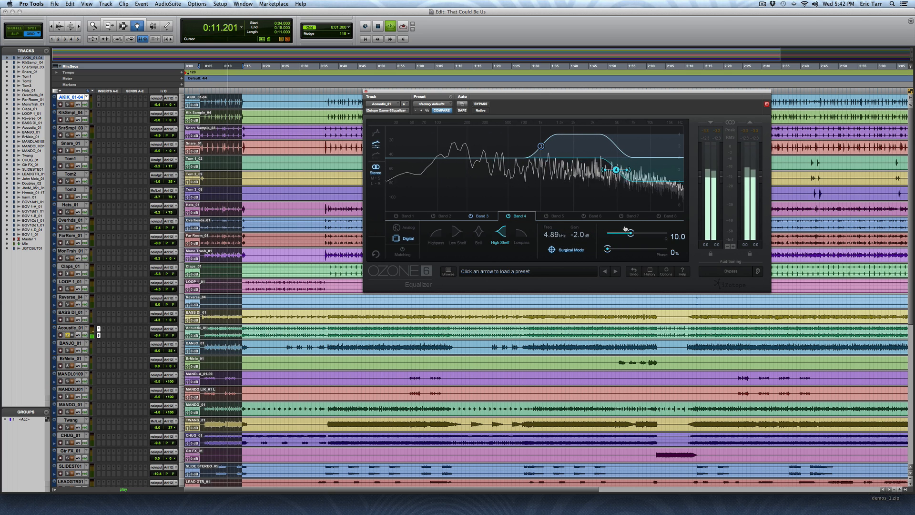
left_click_drag(615, 170, 631, 169)
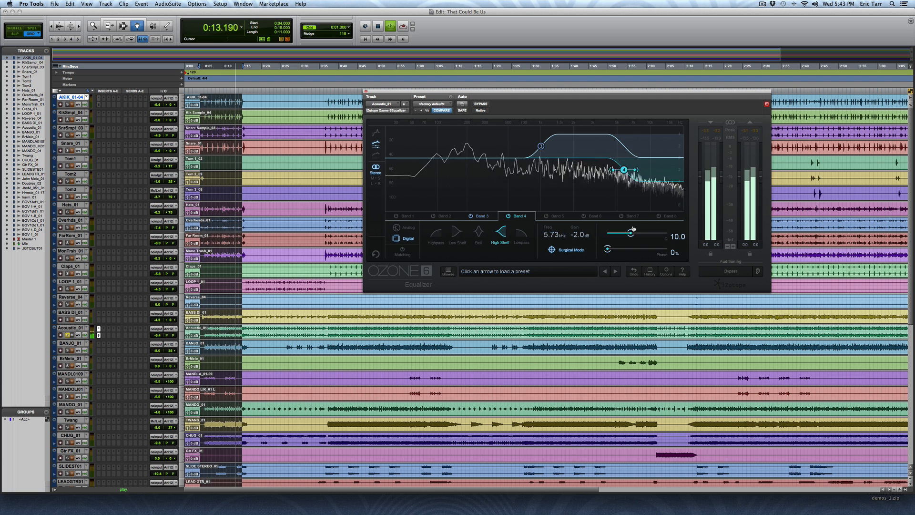
left_click_drag(625, 169, 605, 170)
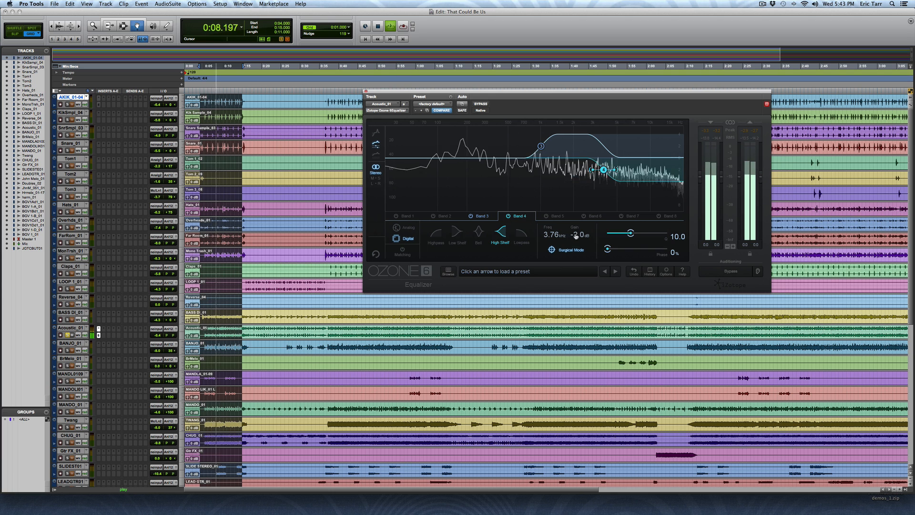
left_click_drag(604, 169, 609, 169)
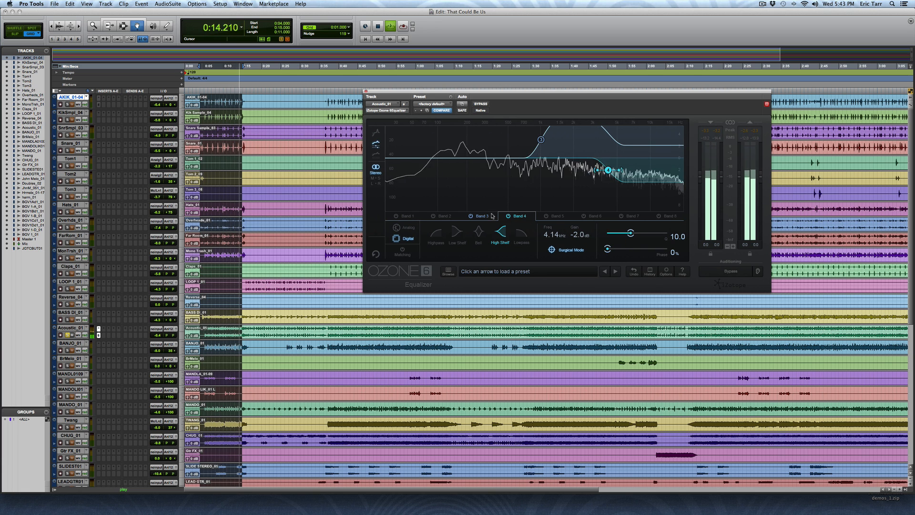
left_click(481, 215)
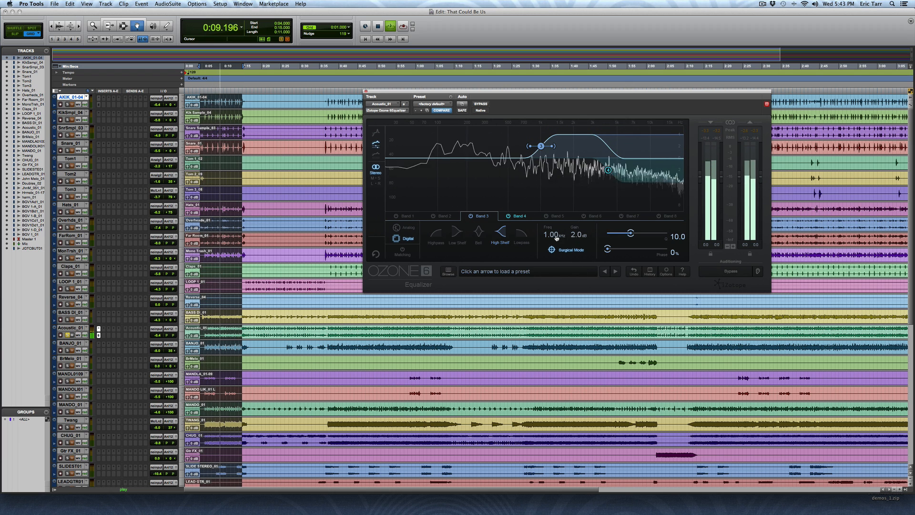
left_click(517, 216)
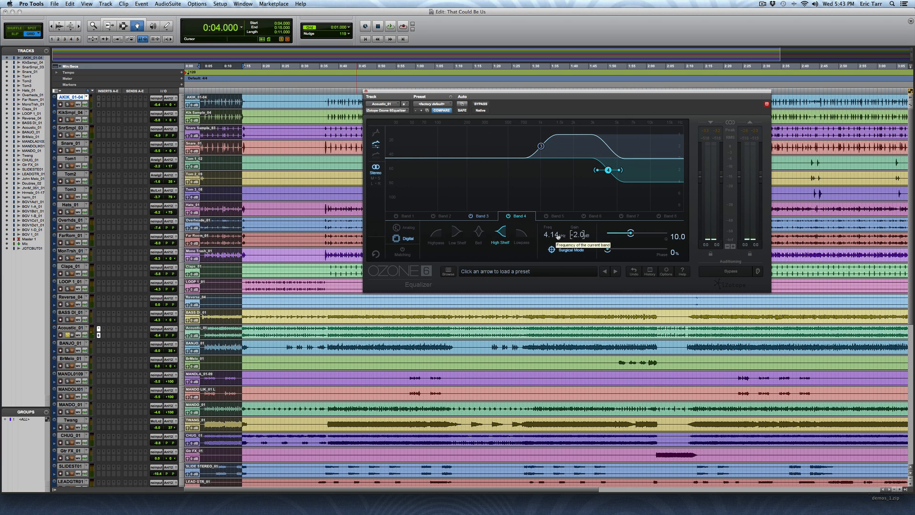
Step: Drop Band 4's cut to about 400 Hz and push Band 3's boost above 1 kHz, forming a mid dip
left_click_drag(607, 170, 497, 170)
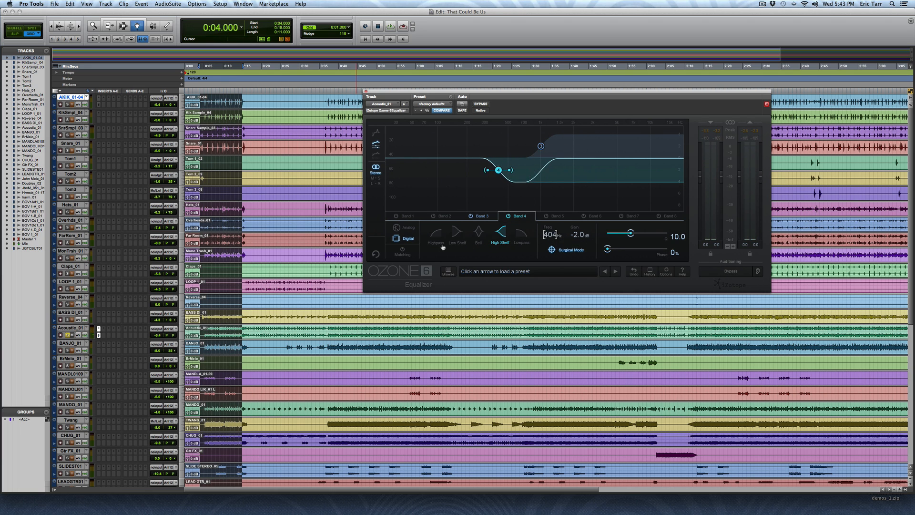
left_click_drag(498, 170, 469, 169)
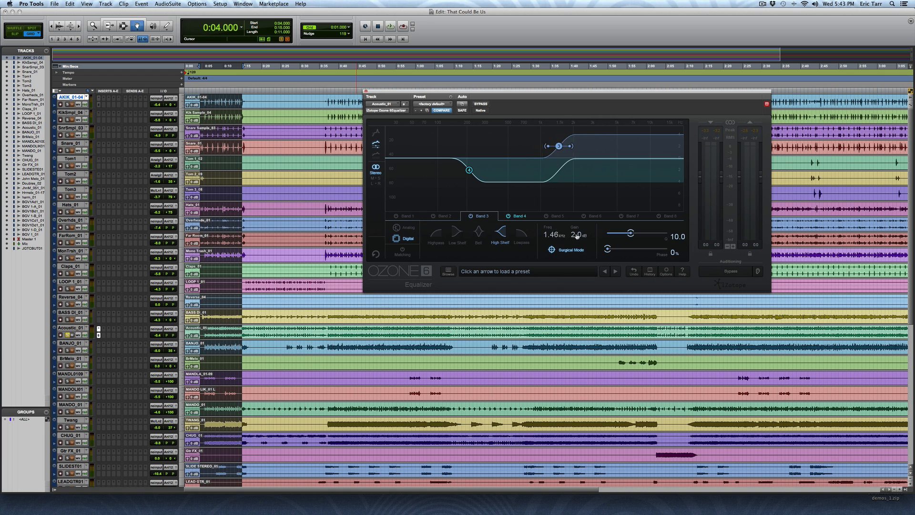
left_click(519, 216)
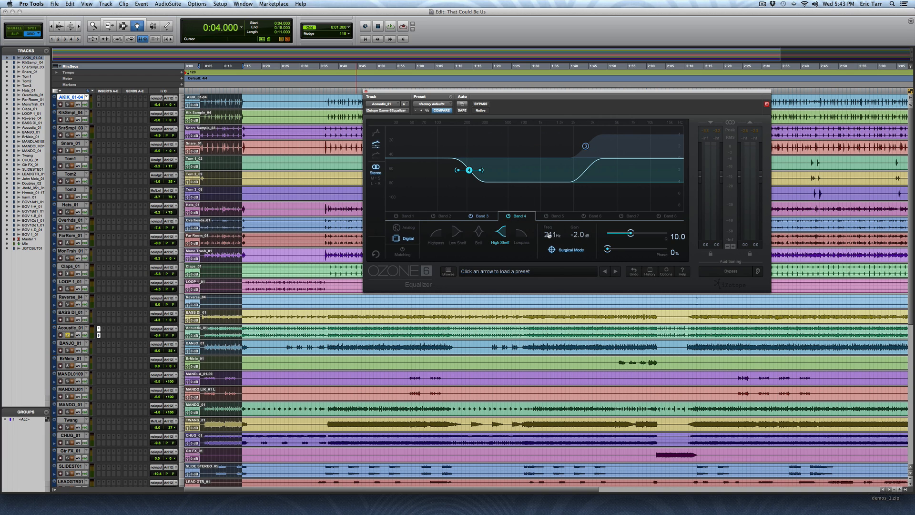
left_click_drag(470, 170, 513, 170)
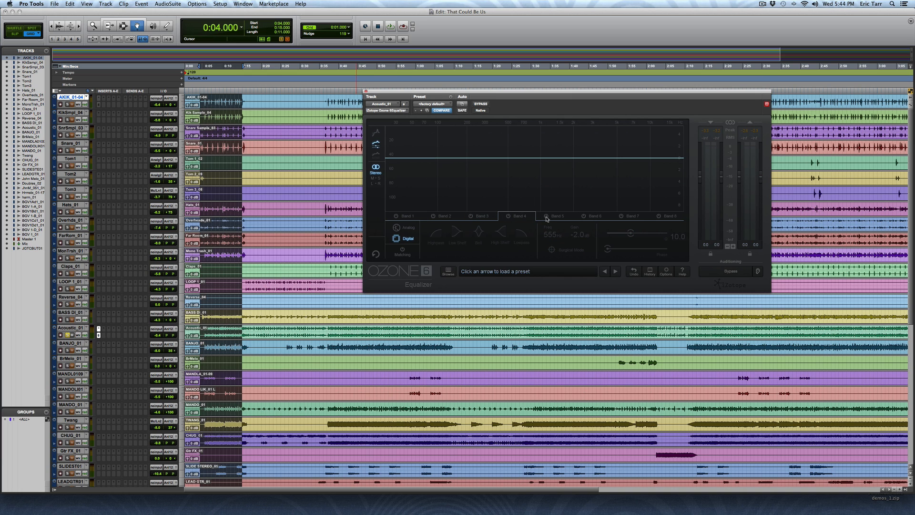
Step: Enable Band 5 as a bell at 2.70 kHz, +2.8 dB, with Q around 2.4
left_click(549, 215)
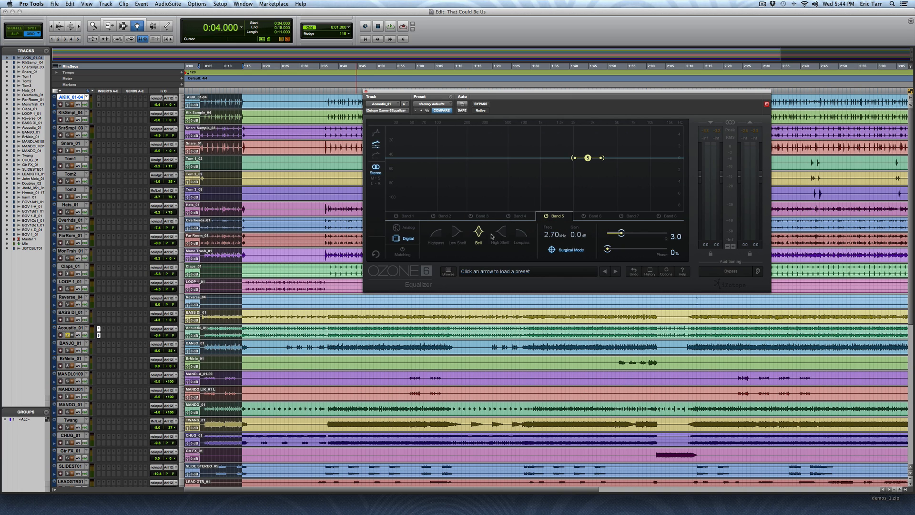
left_click_drag(589, 158, 589, 147)
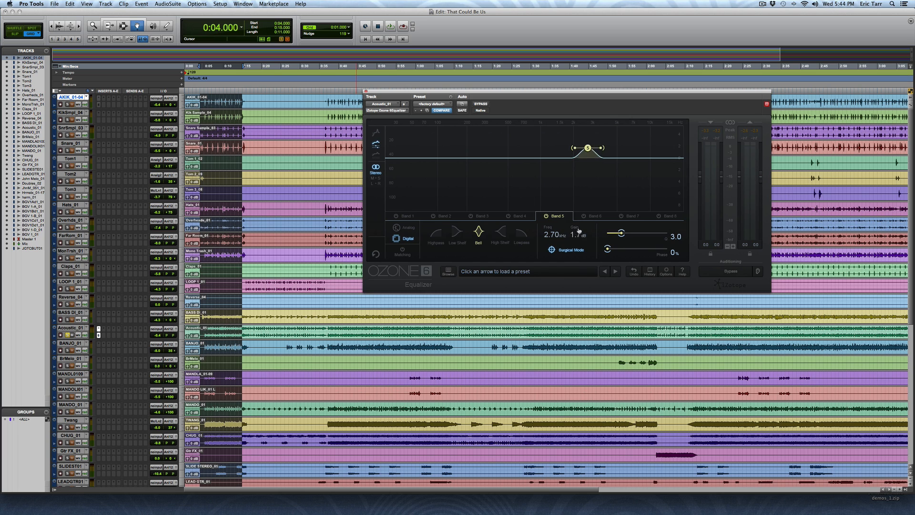
left_click_drag(588, 148, 588, 141)
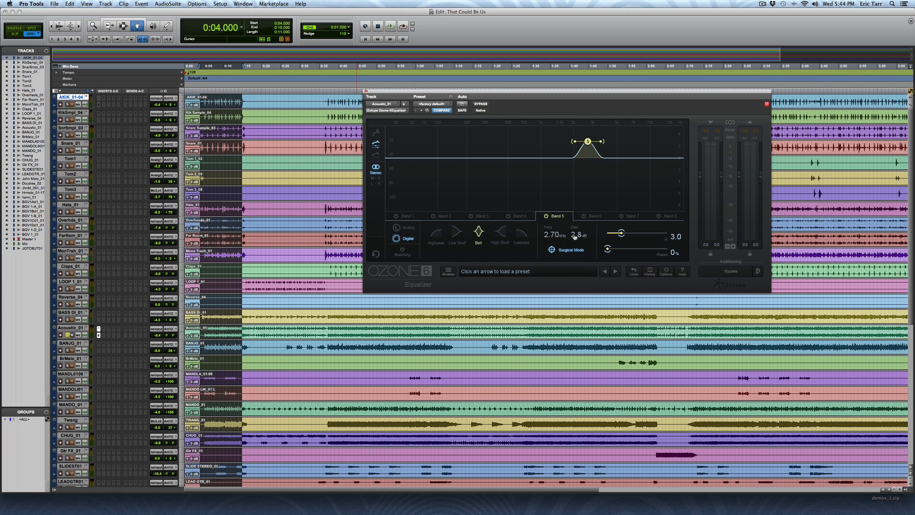
left_click_drag(621, 233, 618, 233)
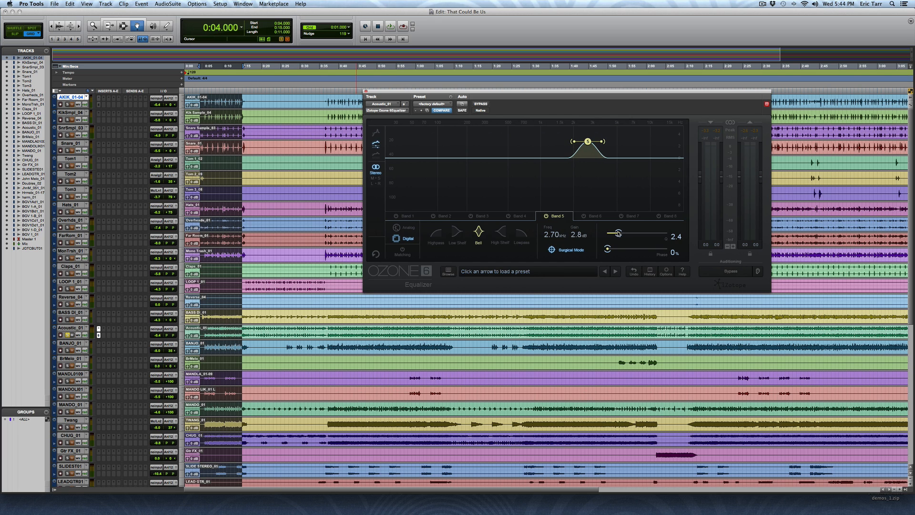
Step: Enable Band 6 as a second +2.8 dB bell higher up, matching its width to Band 5
left_click(584, 215)
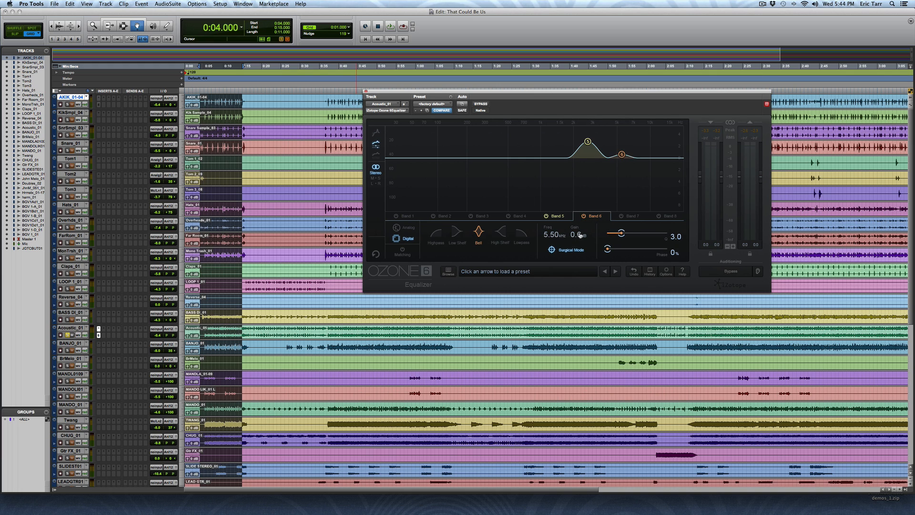
left_click(557, 216)
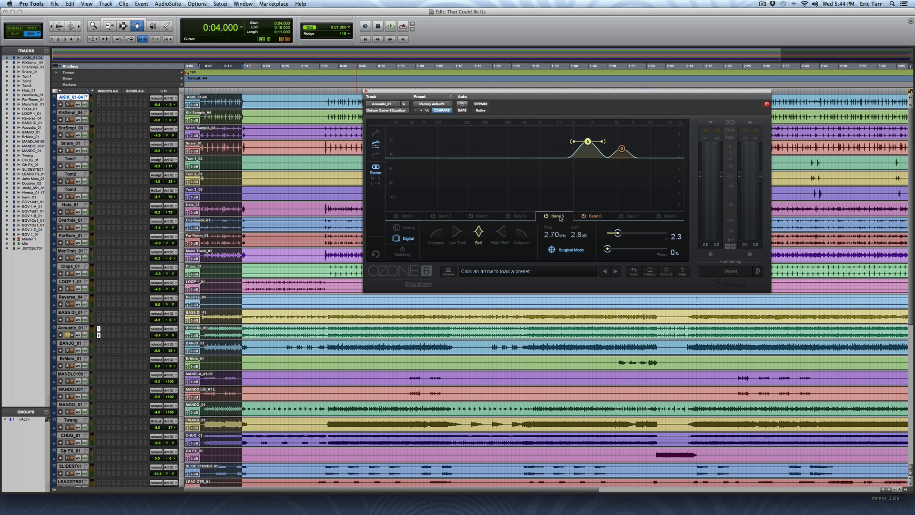
left_click(595, 215)
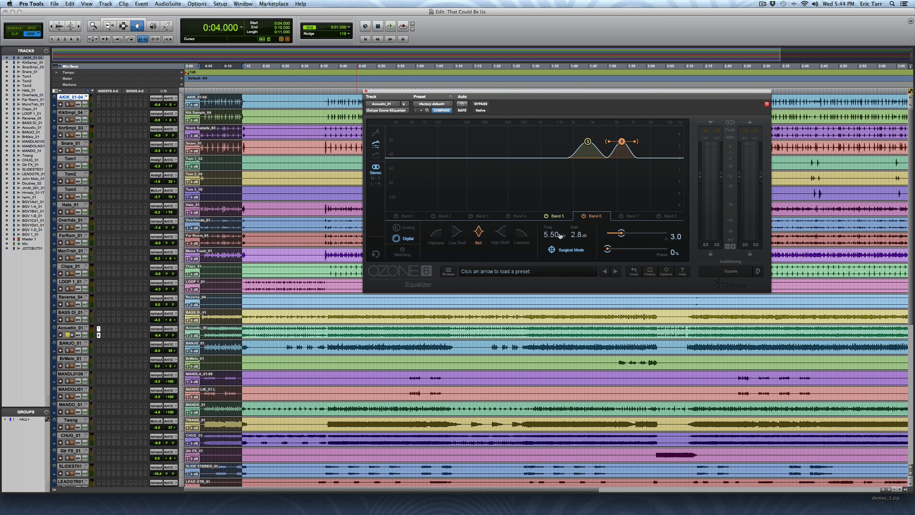
left_click(558, 215)
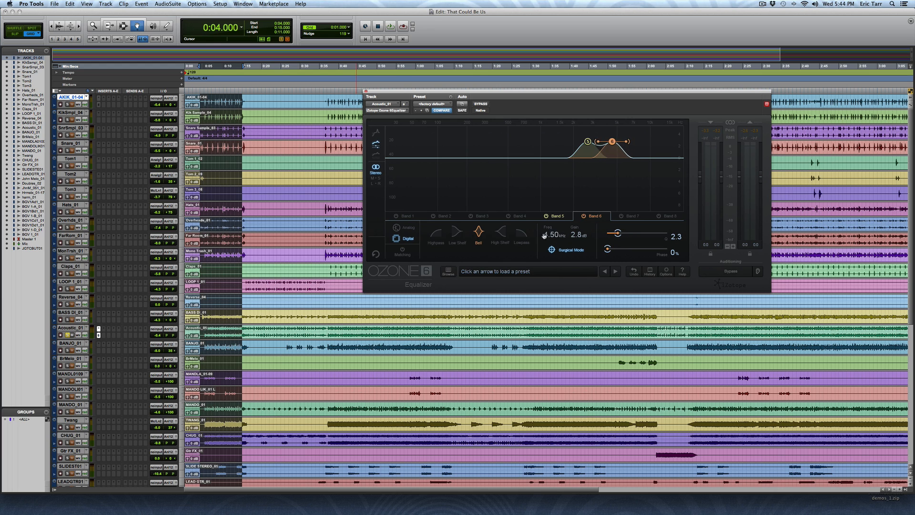
Step: Set the guitar's bells to 2.19 kHz (+2.8 dB) and 3.43 kHz (+3.8 dB), then close the EQ
left_click_drag(589, 141, 609, 142)
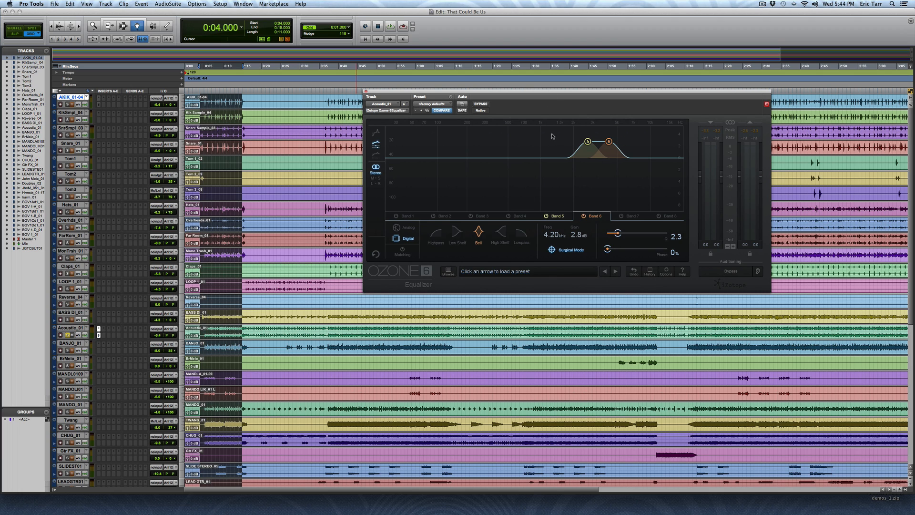
mouse_move(591, 204)
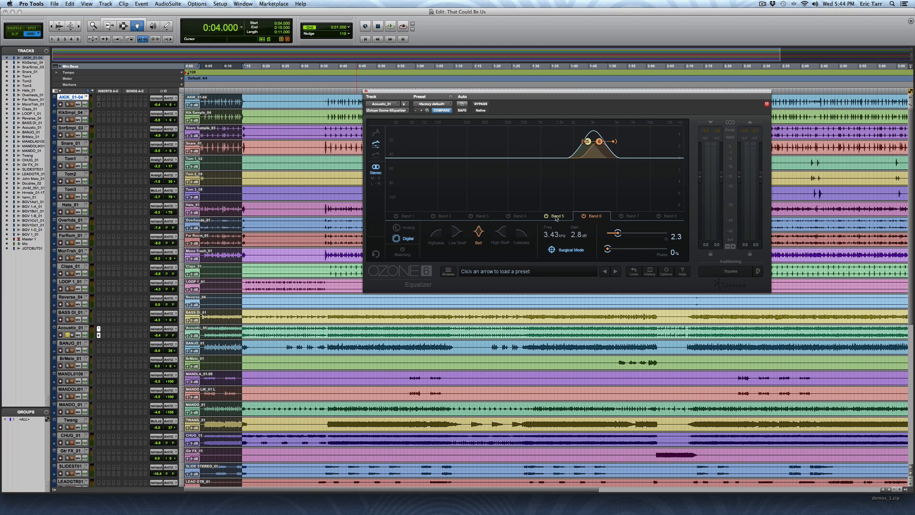
left_click(555, 217)
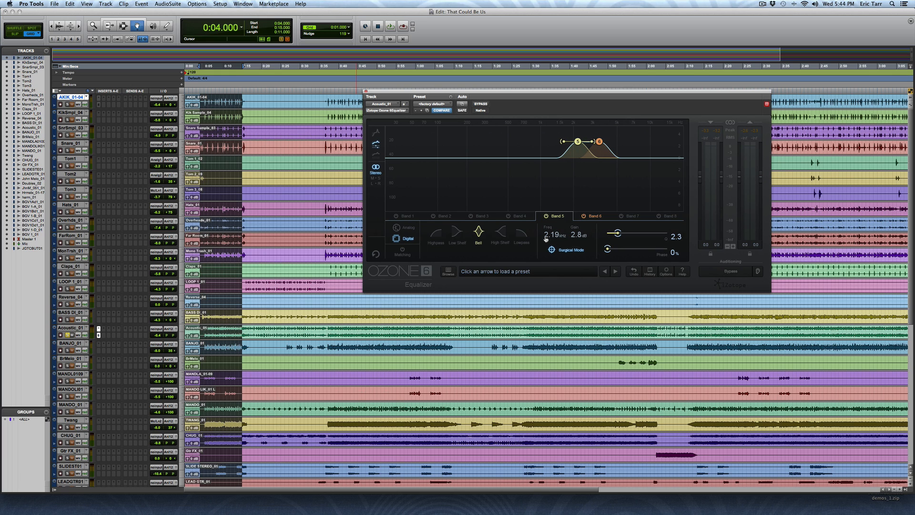
left_click_drag(577, 143, 590, 146)
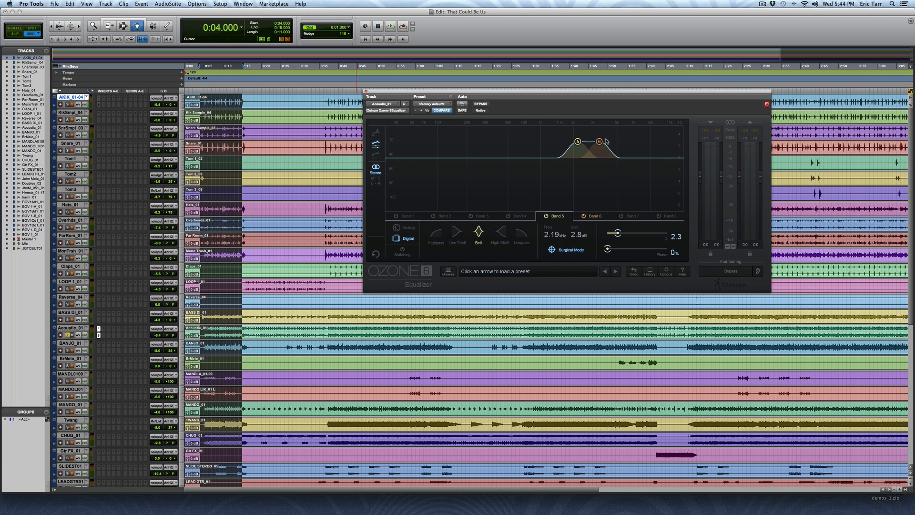
mouse_move(618, 145)
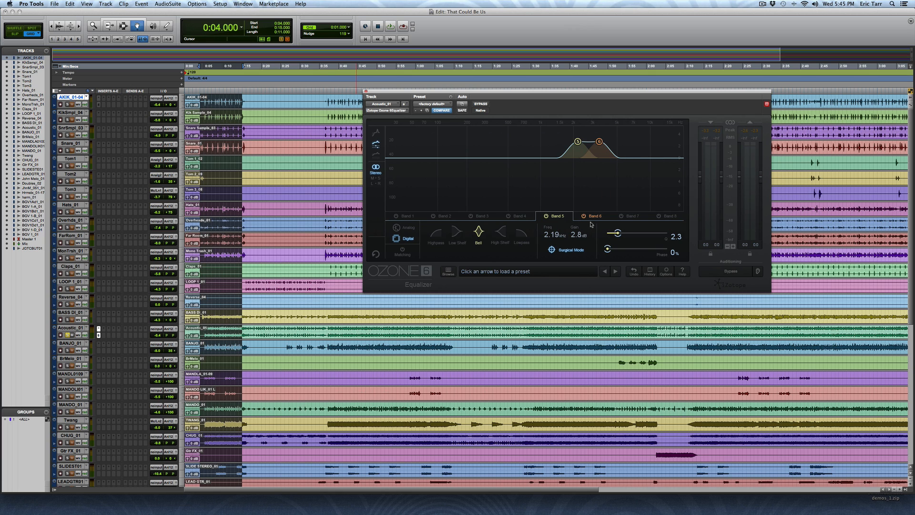
mouse_move(584, 239)
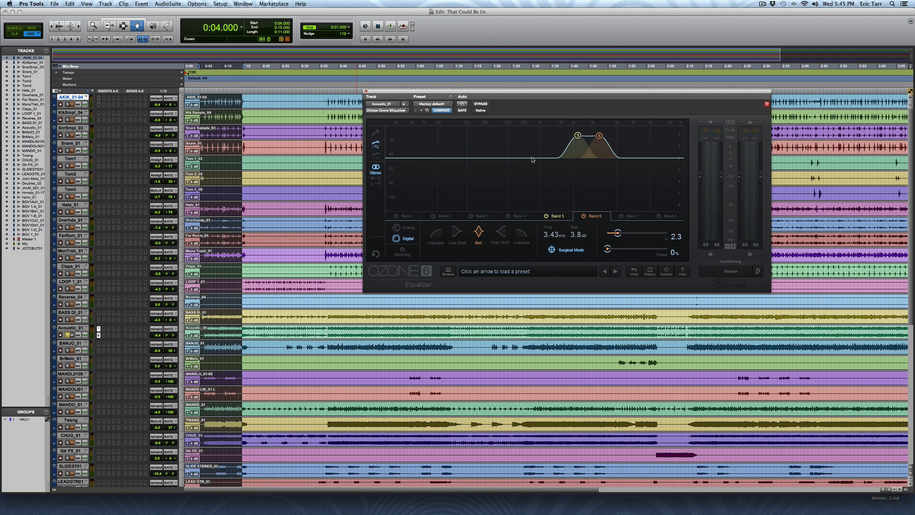
mouse_move(620, 159)
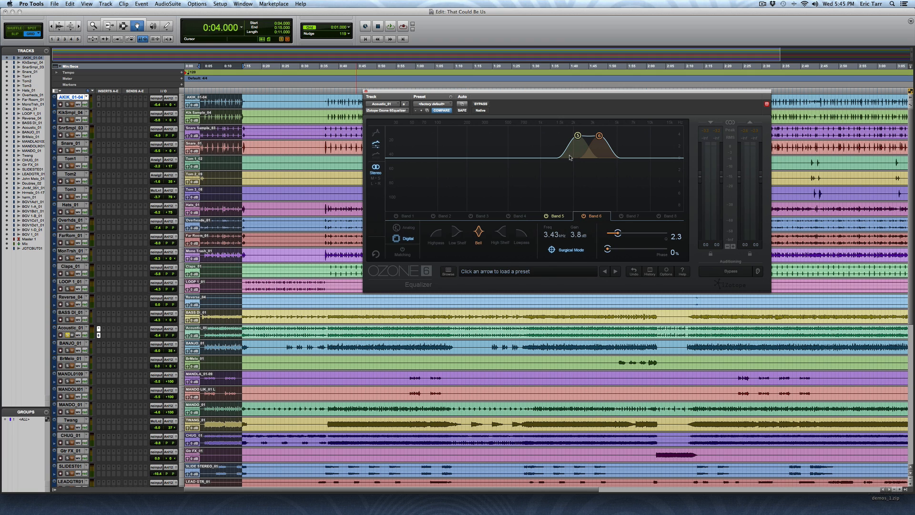
mouse_move(510, 144)
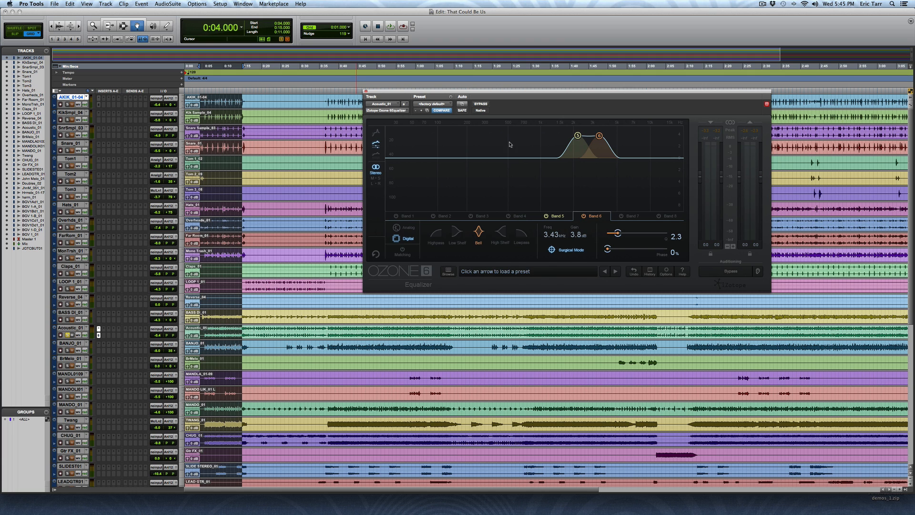
left_click(762, 103)
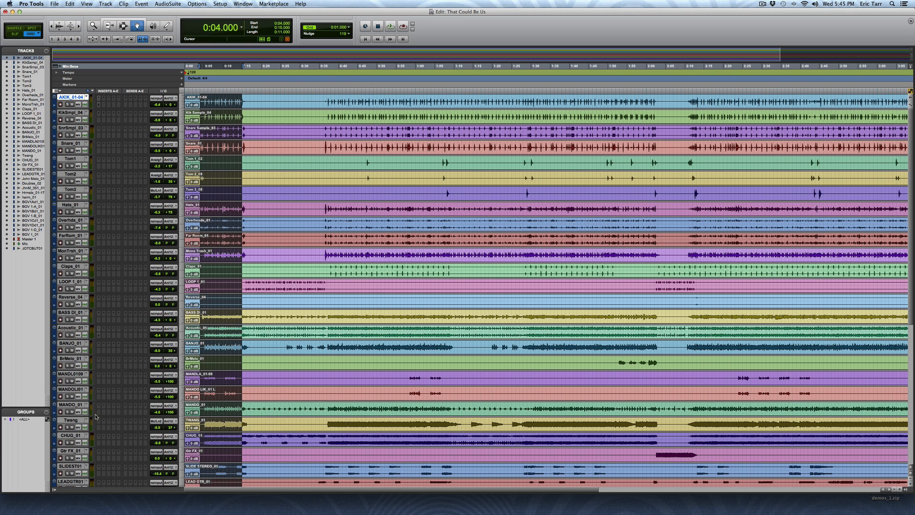
Step: Scroll to the lead vocal track and set the playback start point later in the song
scroll("down", 3)
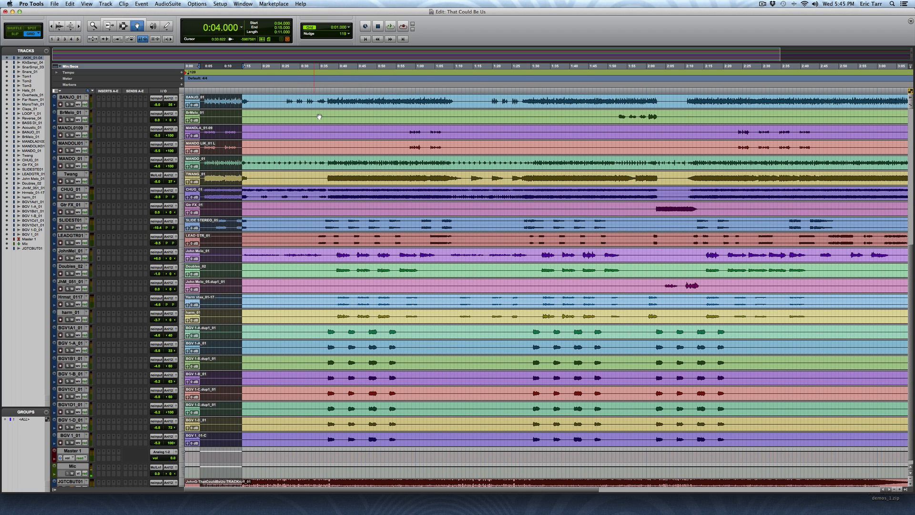
left_click(332, 66)
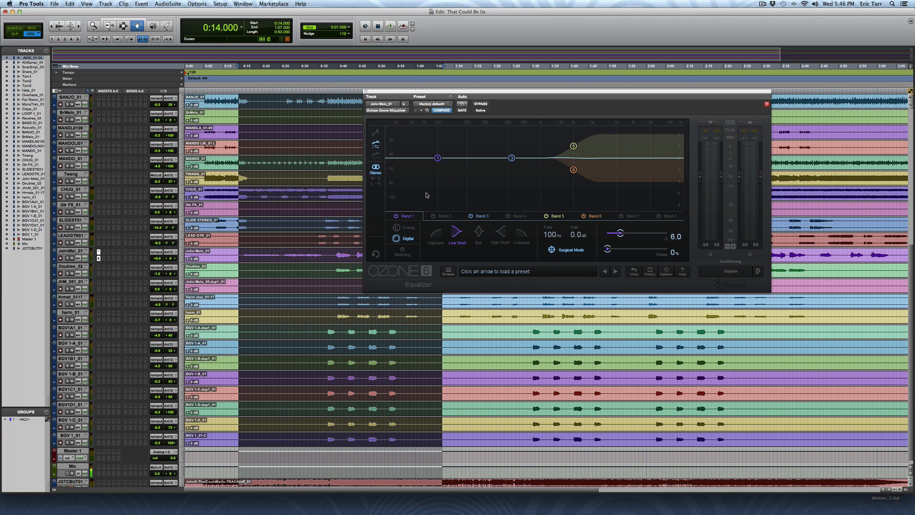
mouse_move(523, 195)
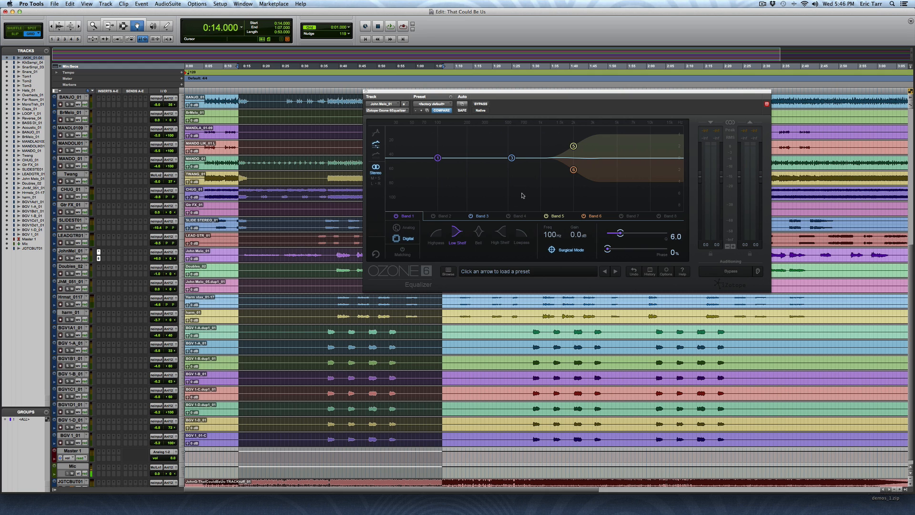
mouse_move(536, 147)
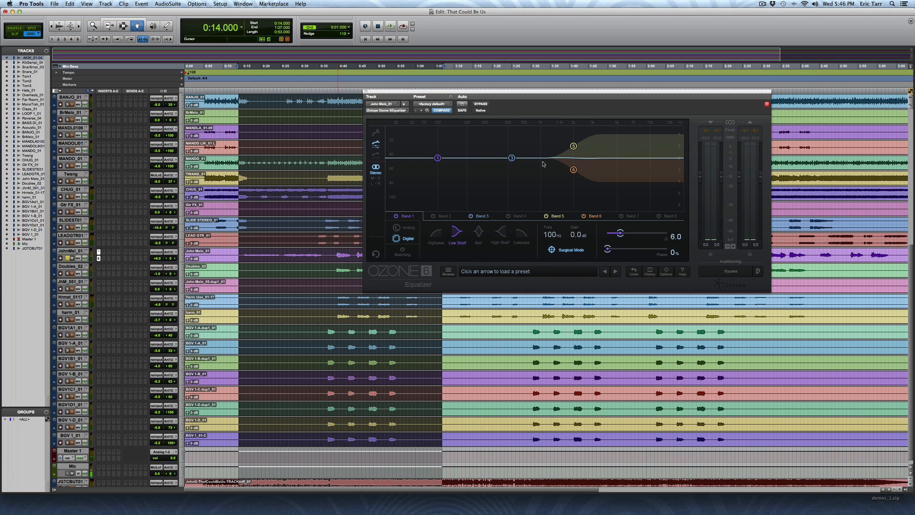
mouse_move(545, 166)
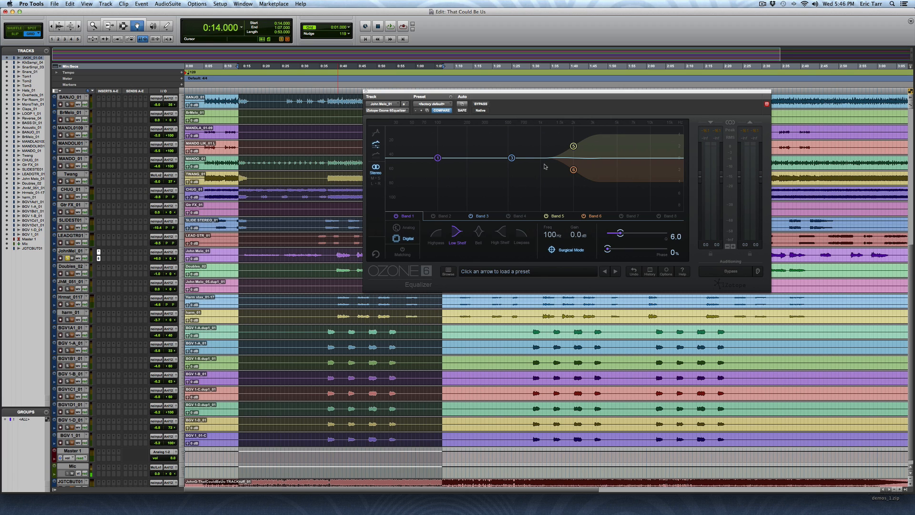
mouse_move(487, 197)
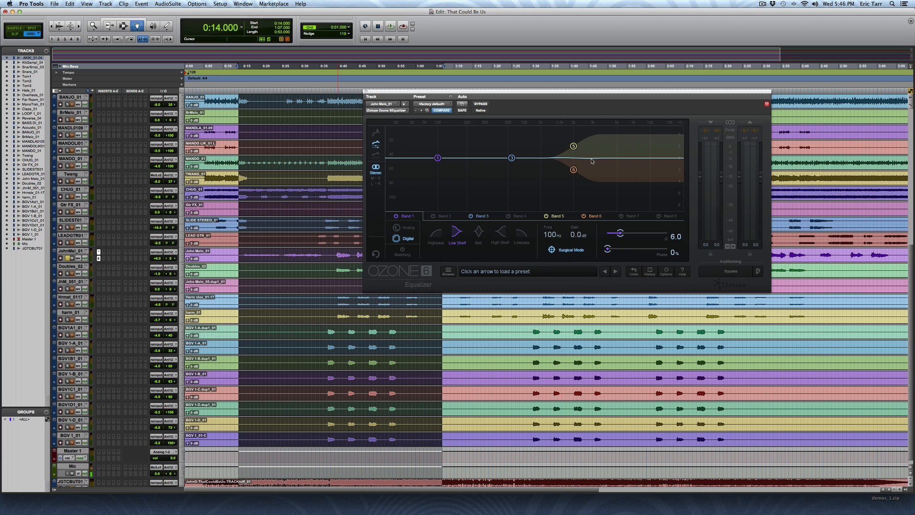
mouse_move(614, 157)
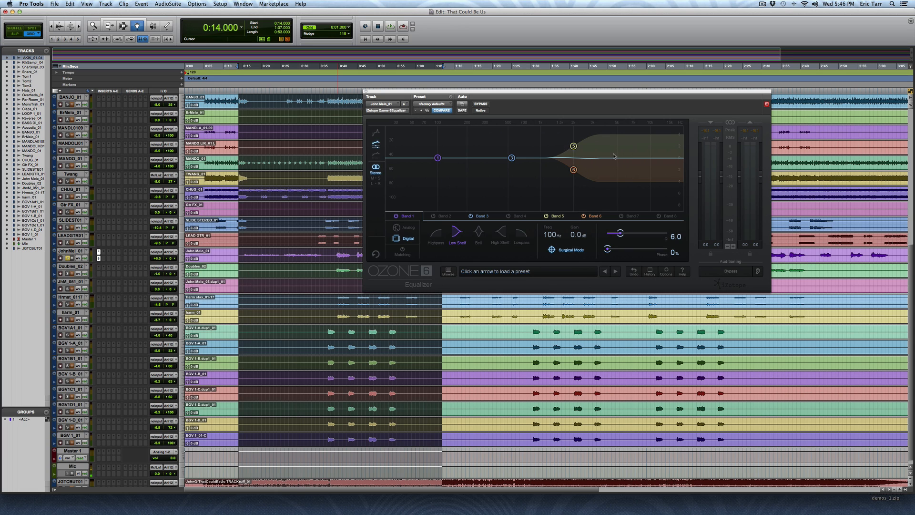
mouse_move(645, 167)
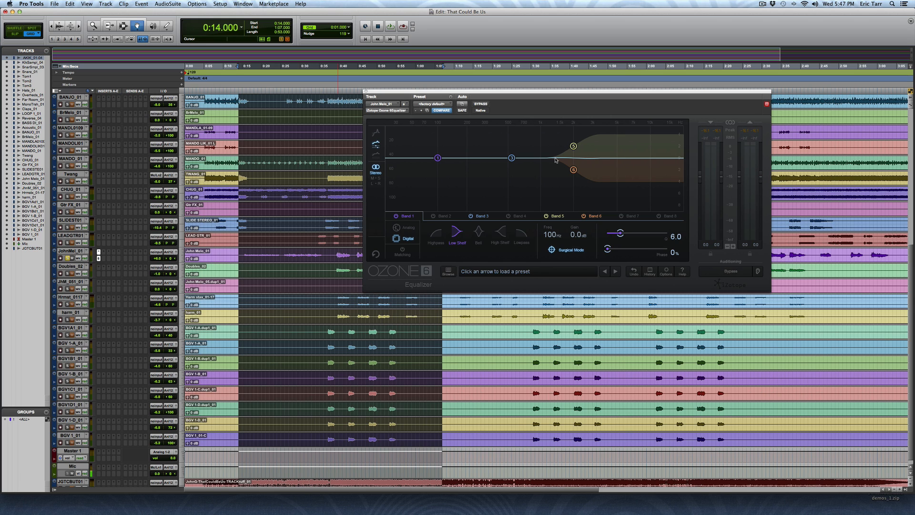
mouse_move(562, 159)
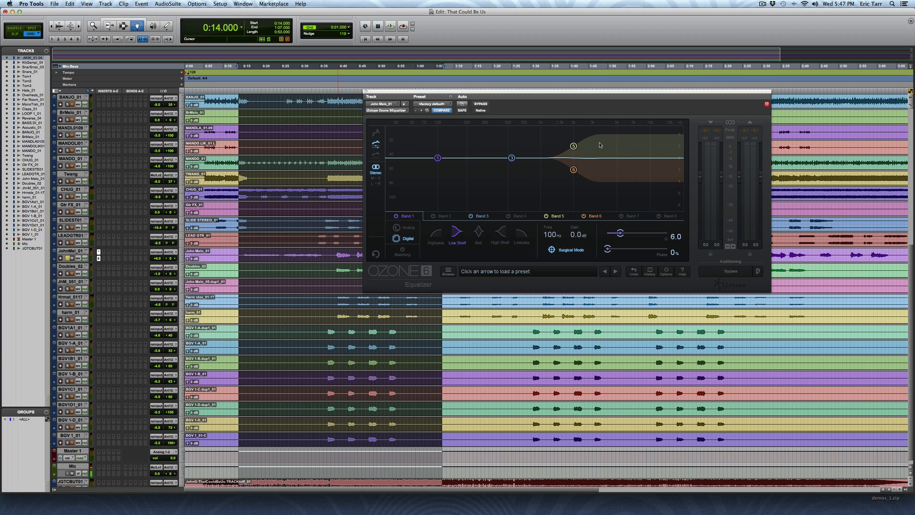
mouse_move(570, 214)
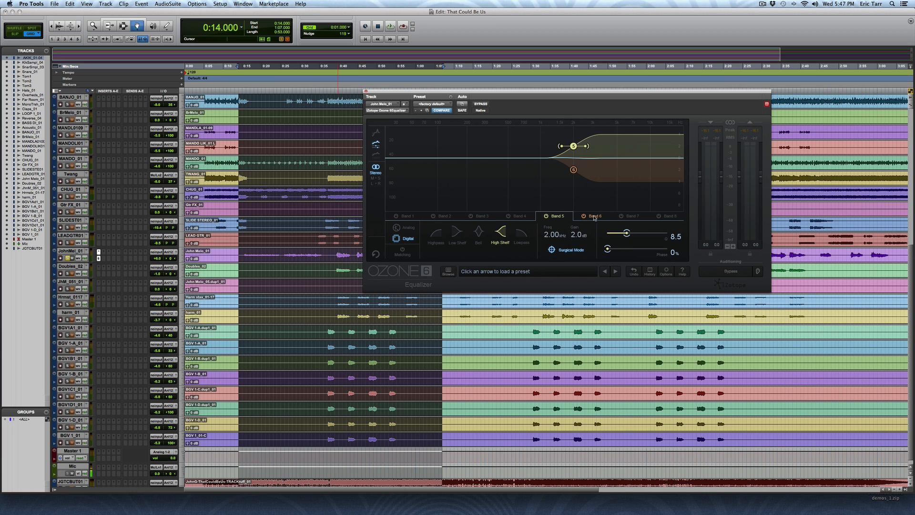
Step: Slide Band 6's −2 dB high-shelf cut through 2.4, 3.16 and 6.1 kHz, settling at 3.68 kHz
left_click(594, 216)
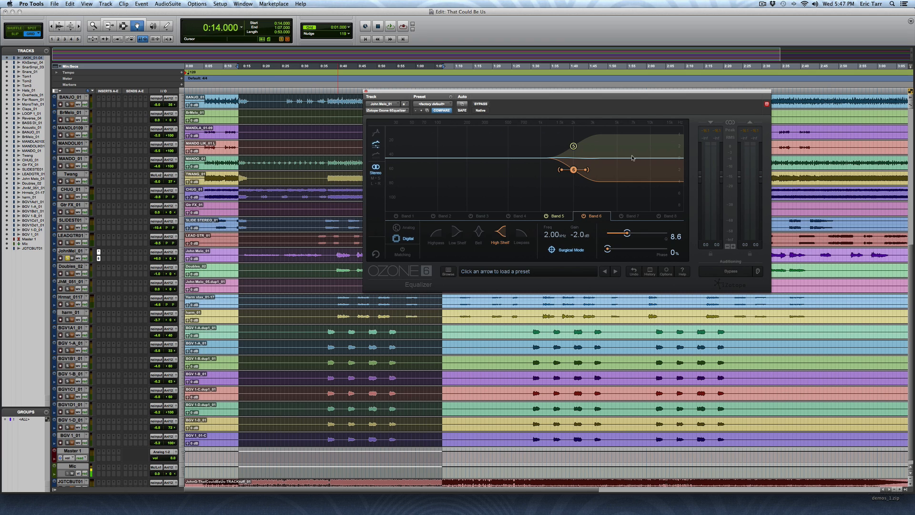
mouse_move(572, 239)
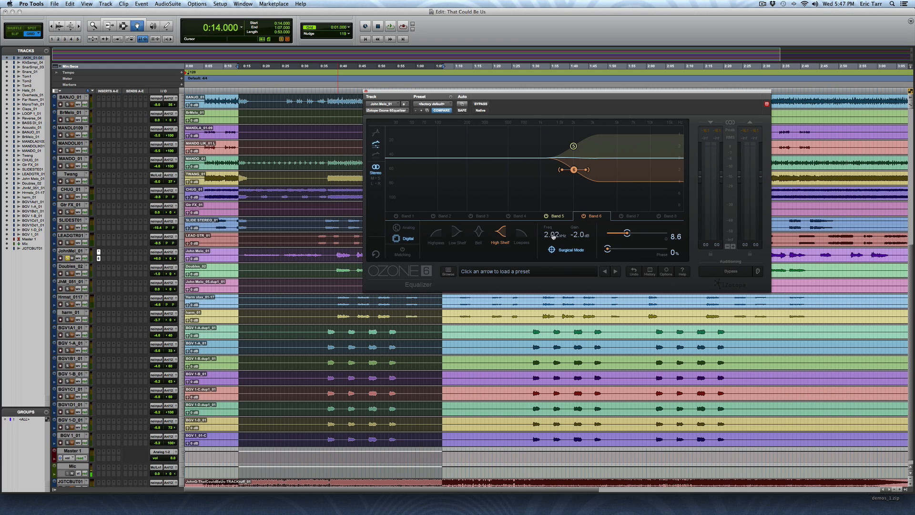
left_click_drag(574, 170, 586, 170)
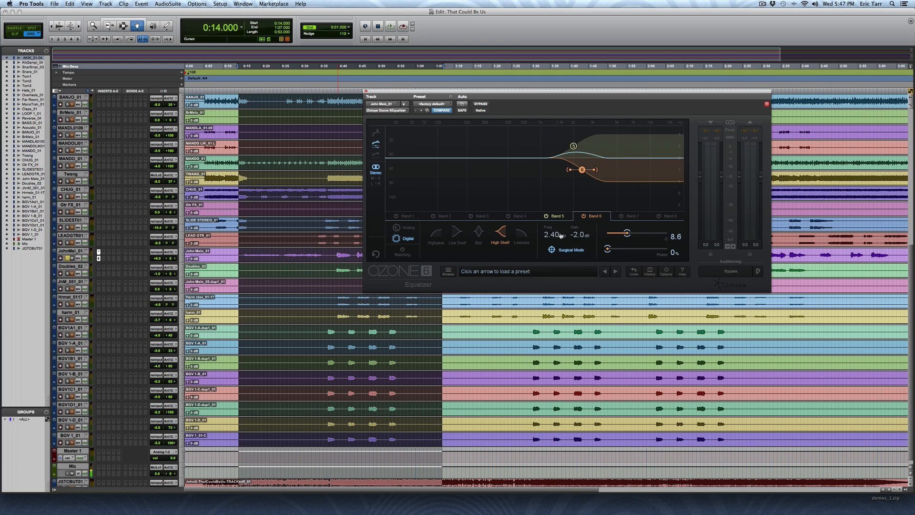
left_click_drag(586, 170, 594, 170)
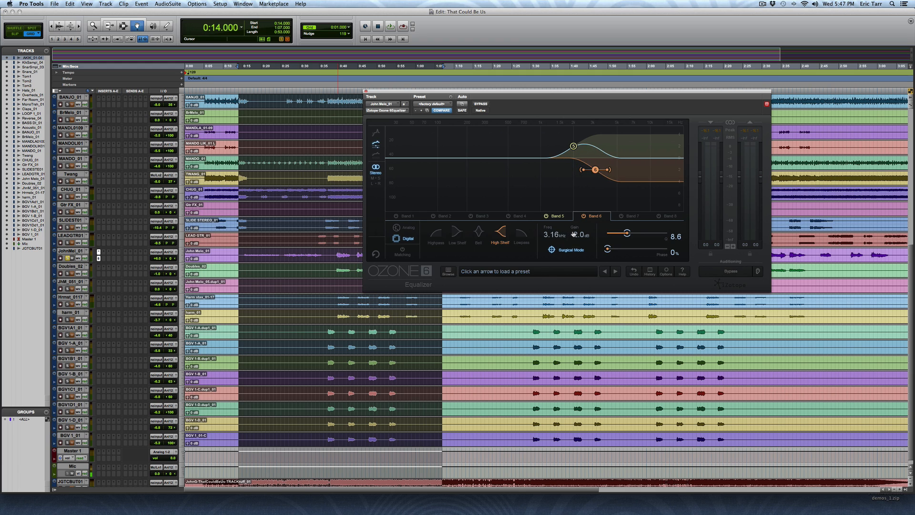
left_click_drag(594, 170, 626, 170)
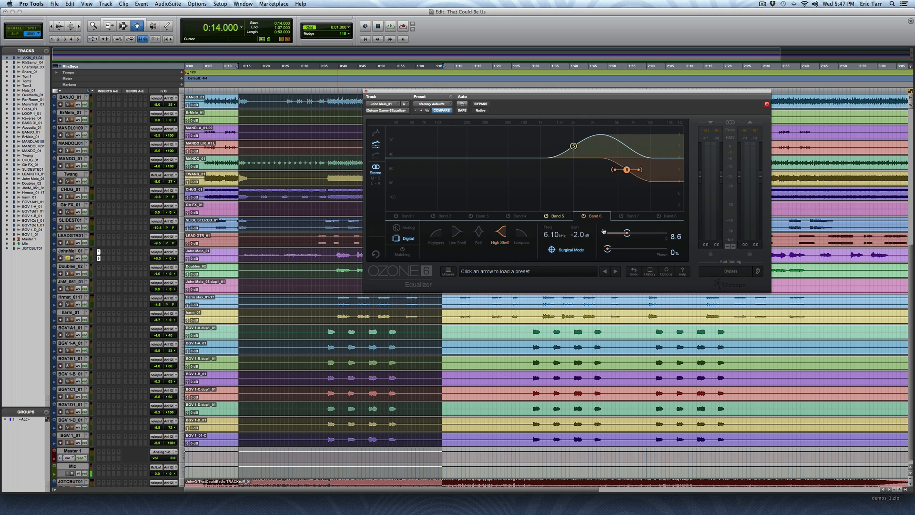
left_click_drag(626, 170, 593, 170)
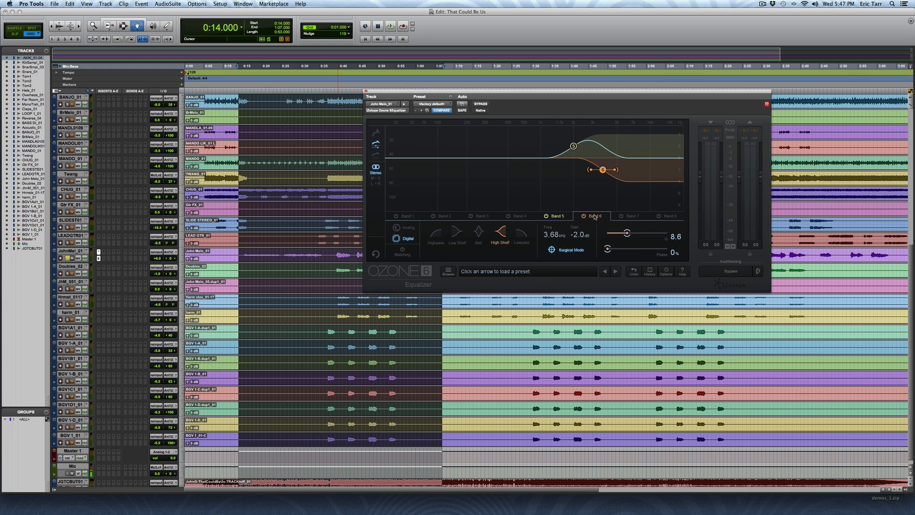
Step: Steepen Band 6's cut shelf slope from 8.6 through 10.8 to 11.3
left_click_drag(627, 234, 630, 233)
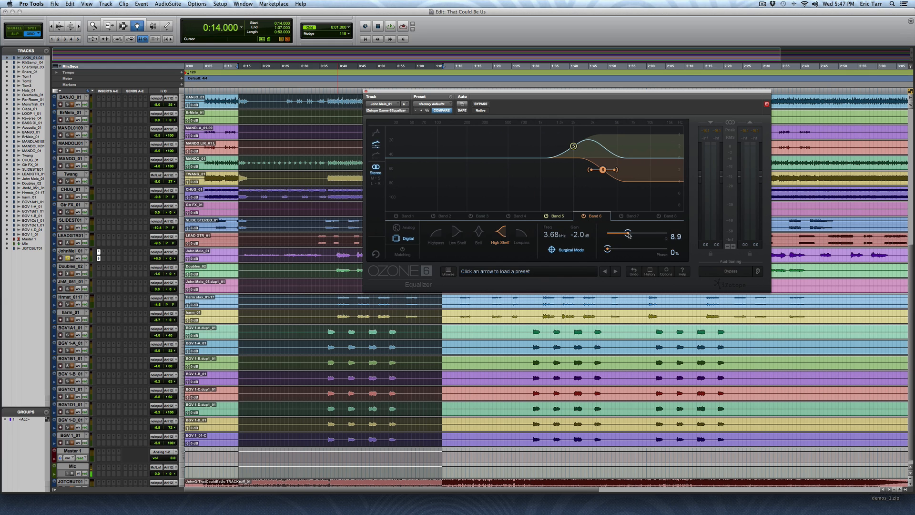
left_click_drag(627, 232, 635, 232)
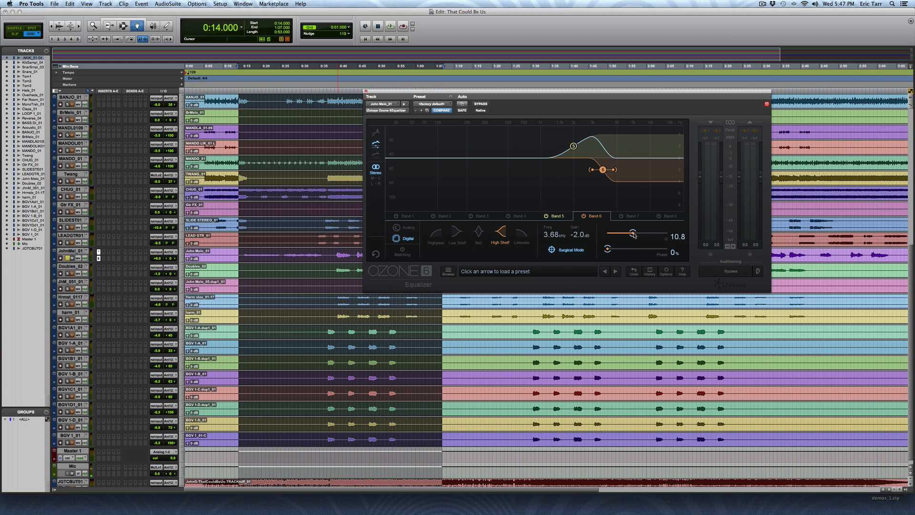
left_click_drag(630, 233, 633, 234)
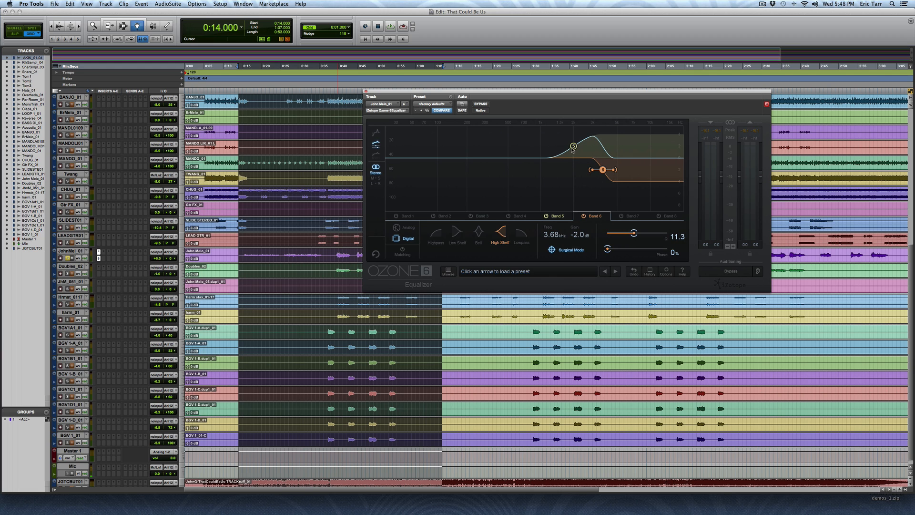
mouse_move(568, 155)
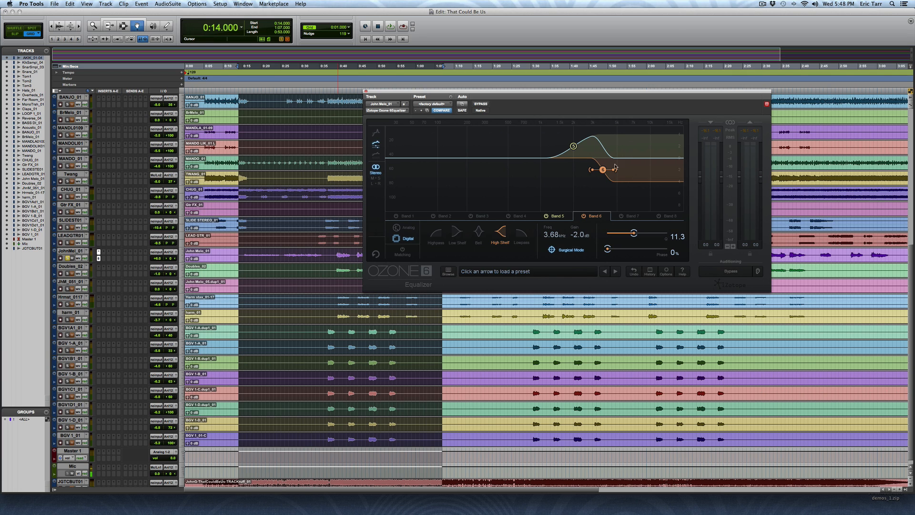
mouse_move(579, 148)
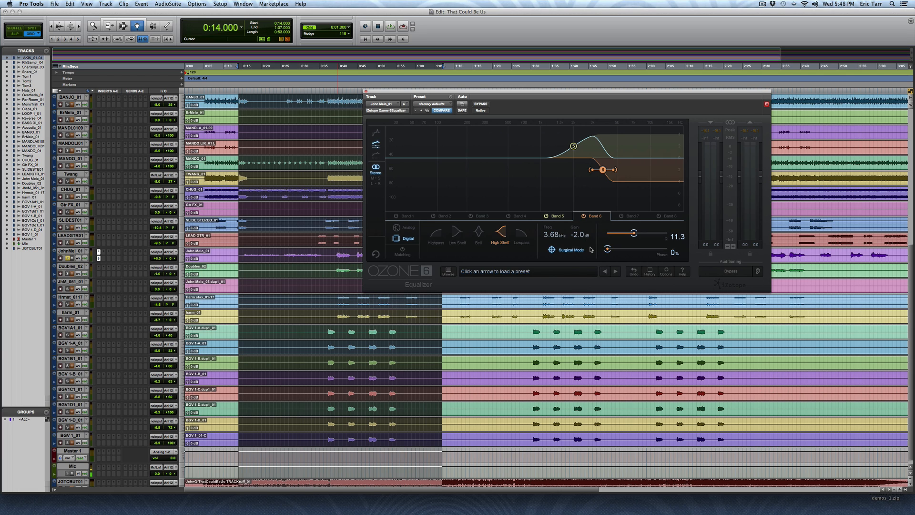
mouse_move(587, 234)
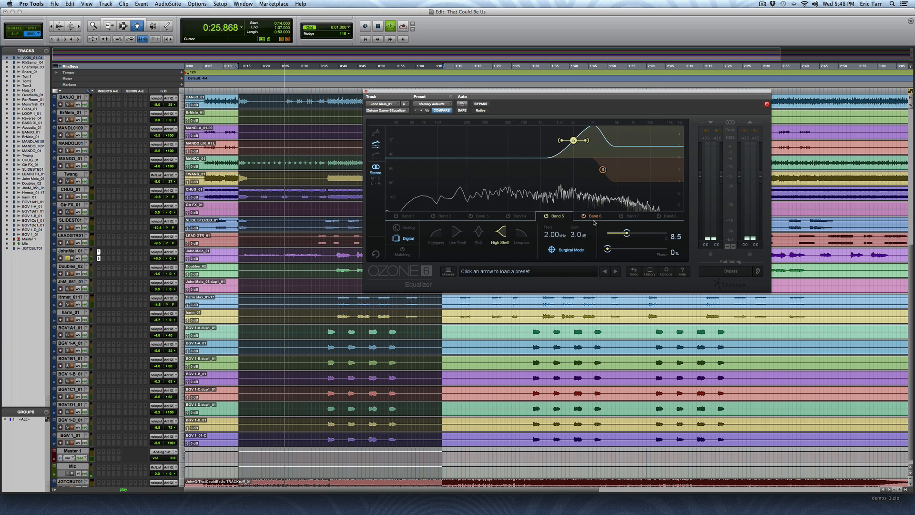
Step: During playback, set the boost shelf to 1.27 kHz/+2.4 dB, the cut to 2.89 kHz/−2.5 dB, Band 5 Q 6.7
left_click_drag(603, 170, 603, 174)
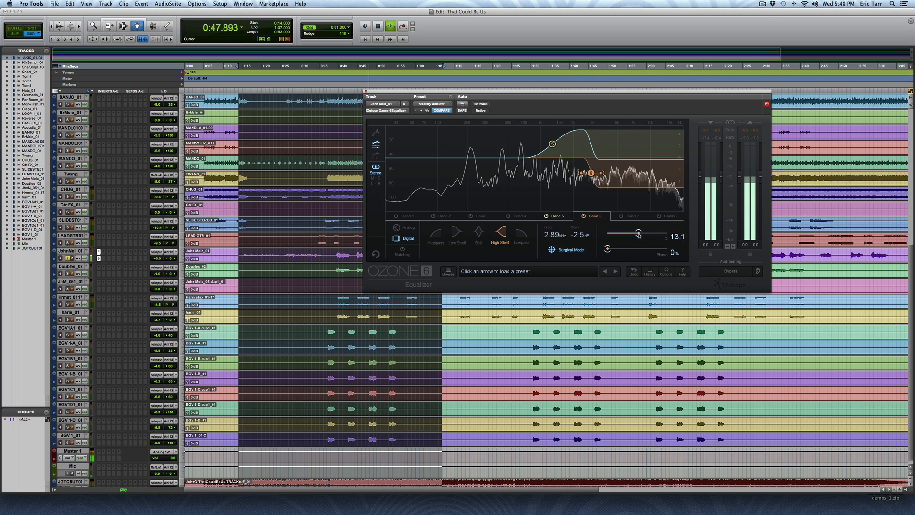
left_click_drag(639, 233, 630, 234)
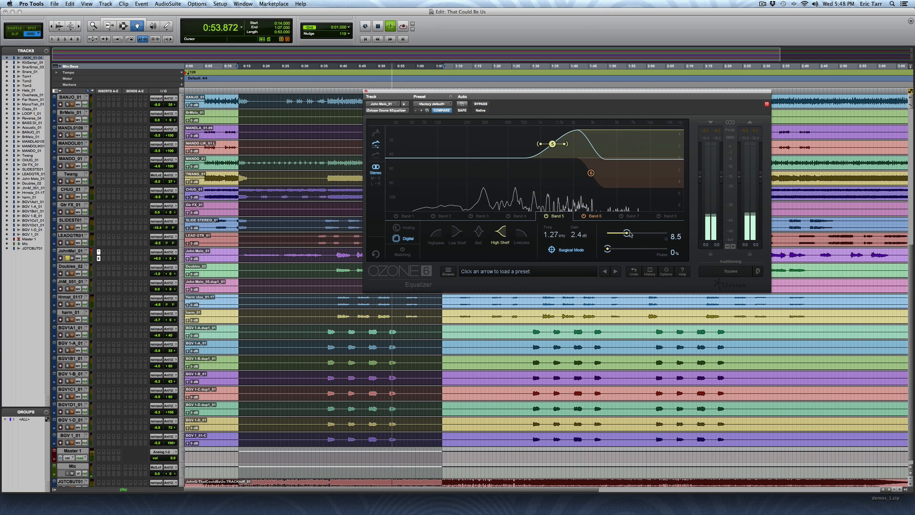
left_click_drag(629, 234, 622, 234)
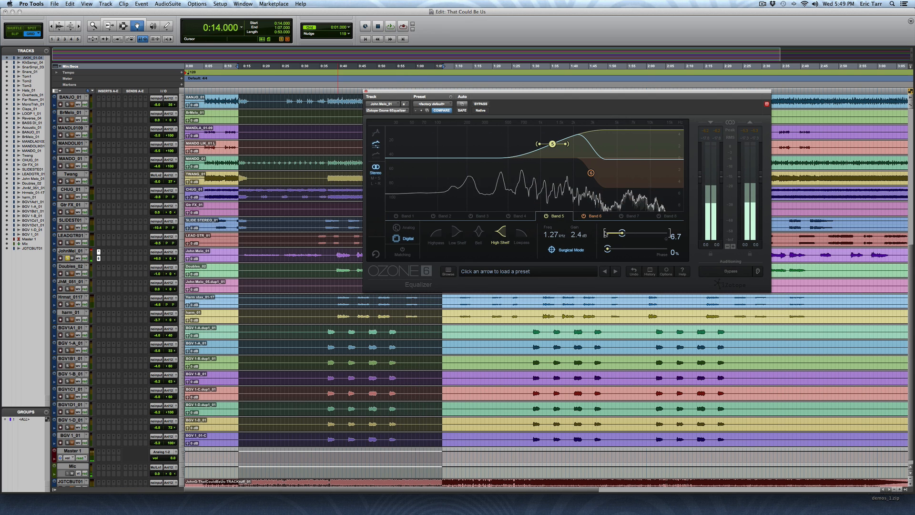
mouse_move(618, 233)
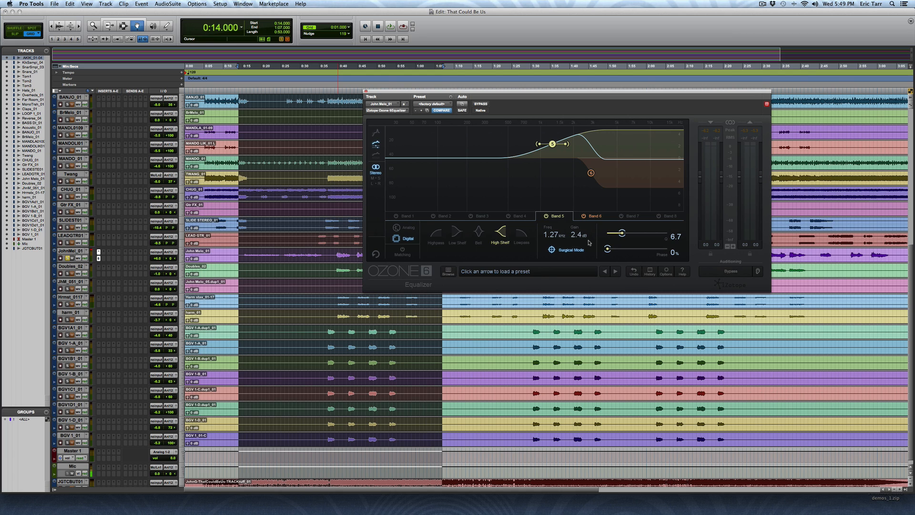
mouse_move(584, 217)
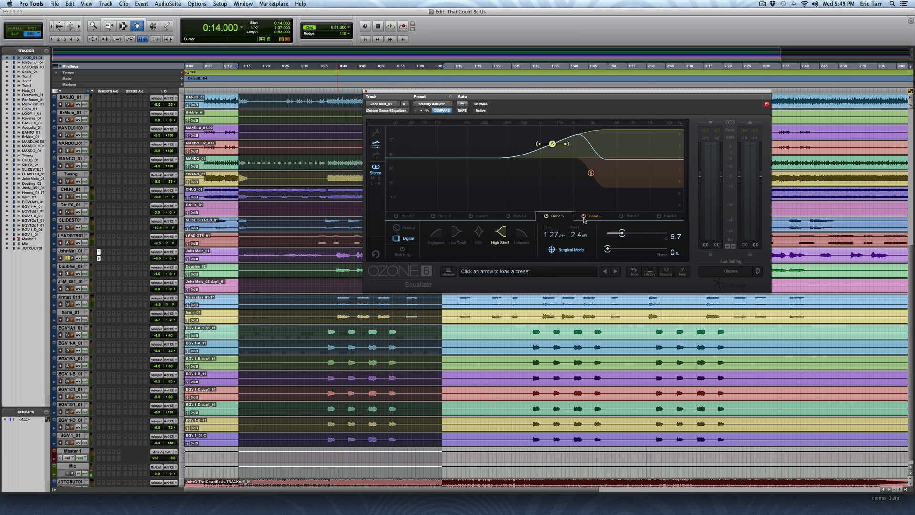
mouse_move(621, 233)
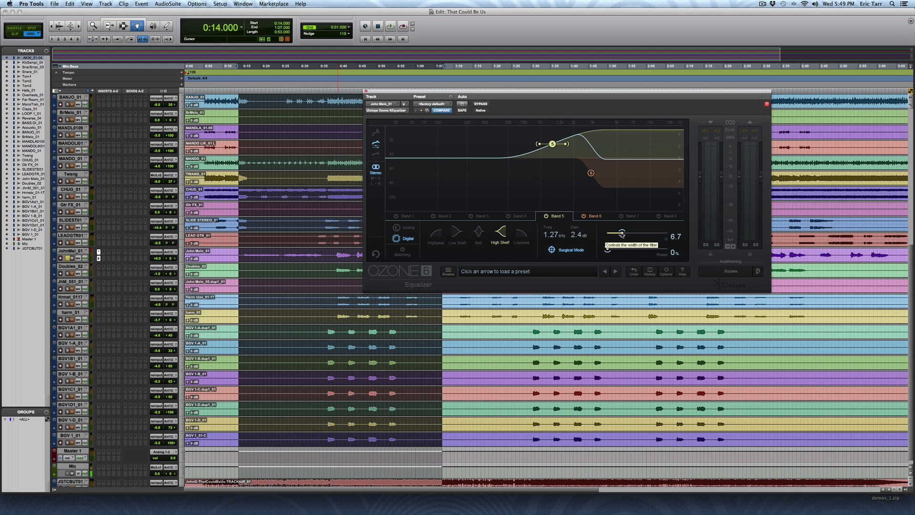
Step: Try the boost shelf slope at 10.0, then ease it back to gentle
left_click_drag(622, 233, 630, 232)
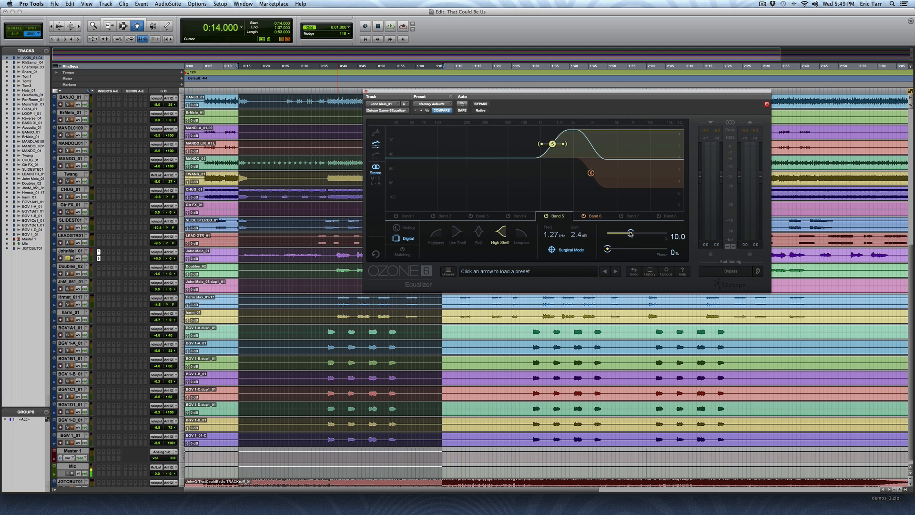
left_click_drag(641, 232, 623, 233)
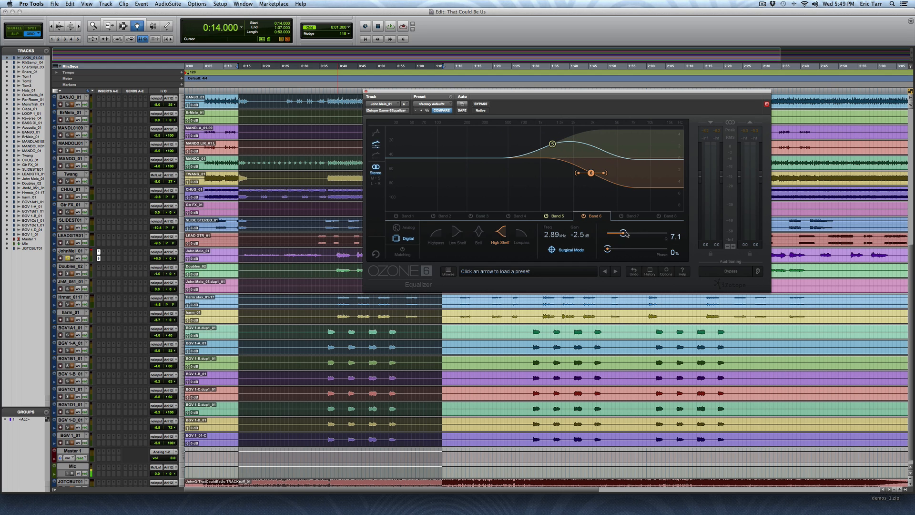
Step: Steepen the 2.89 kHz cut shelf through 12.9, 9.5 and 12.1, settling at 11.0
left_click_drag(624, 233, 641, 233)
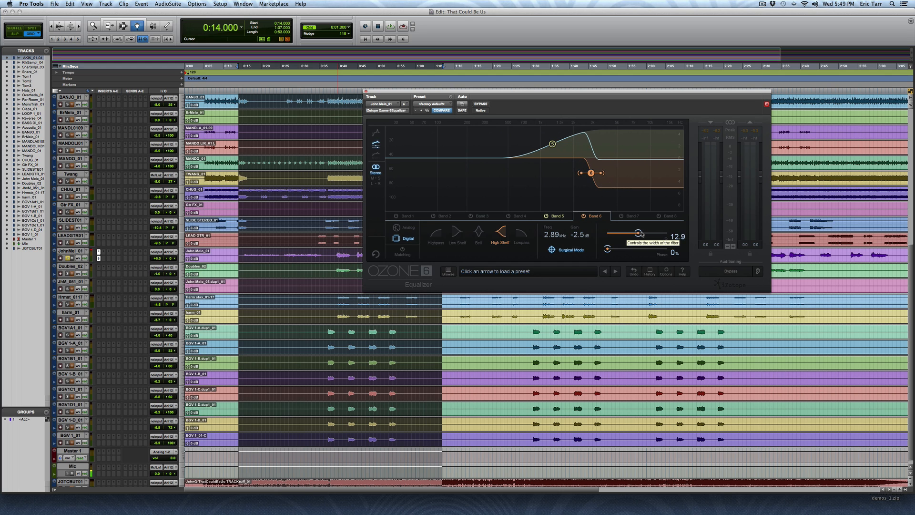
left_click_drag(639, 233, 630, 233)
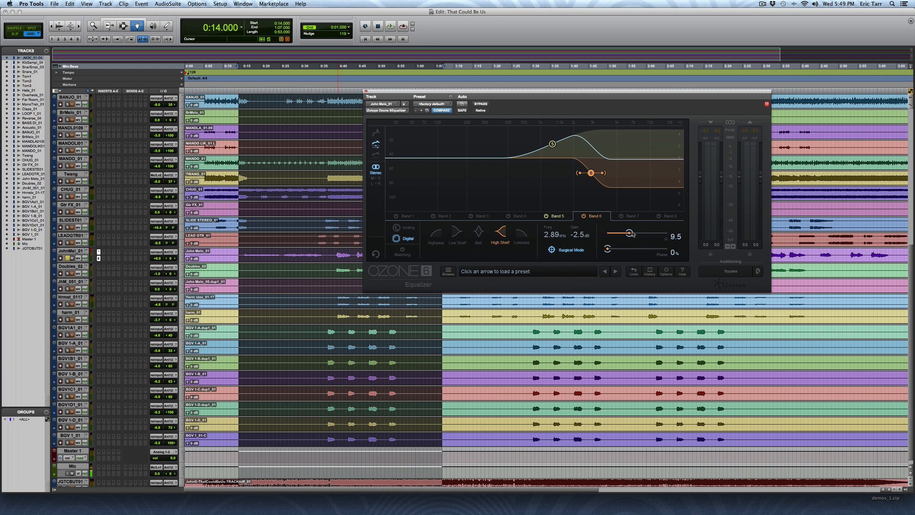
left_click_drag(629, 232, 635, 233)
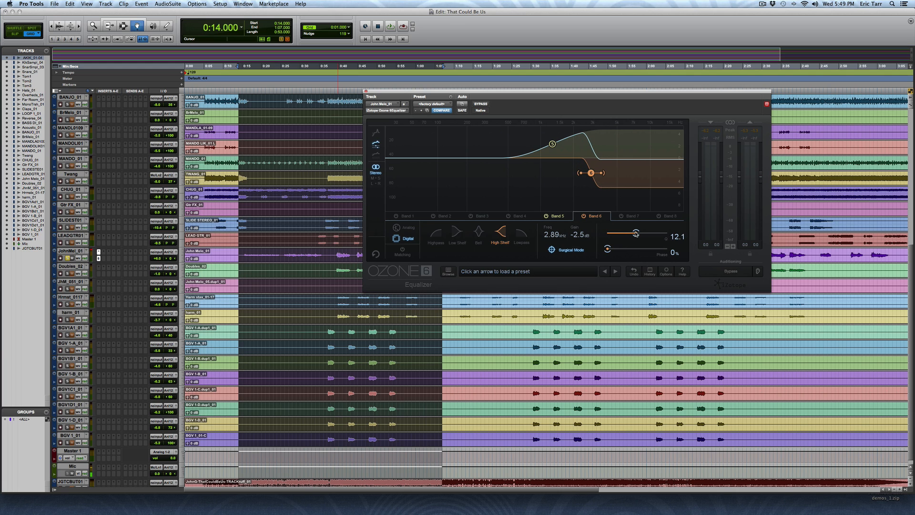
left_click_drag(636, 234, 632, 234)
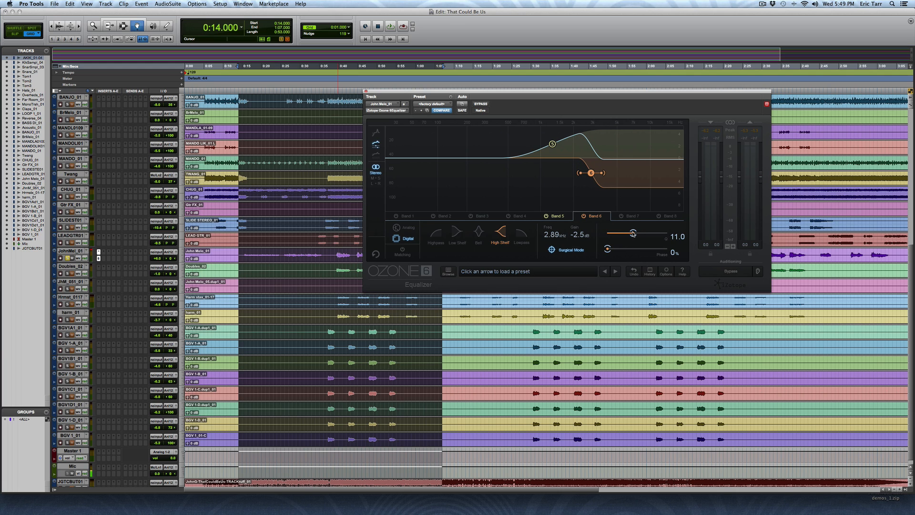